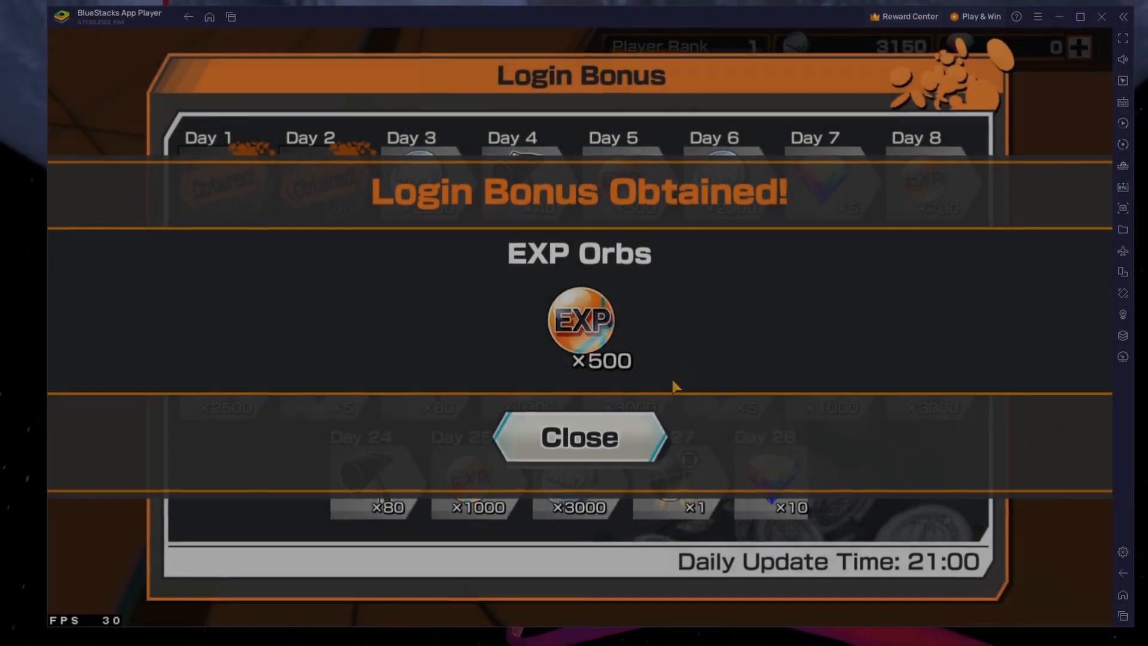
Dismiss the EXP Orbs and Luffy fragment notices, claim the 85 Million Downloads bonus, and return home.
{"action": "left_click", "coordinate": [579, 438]}
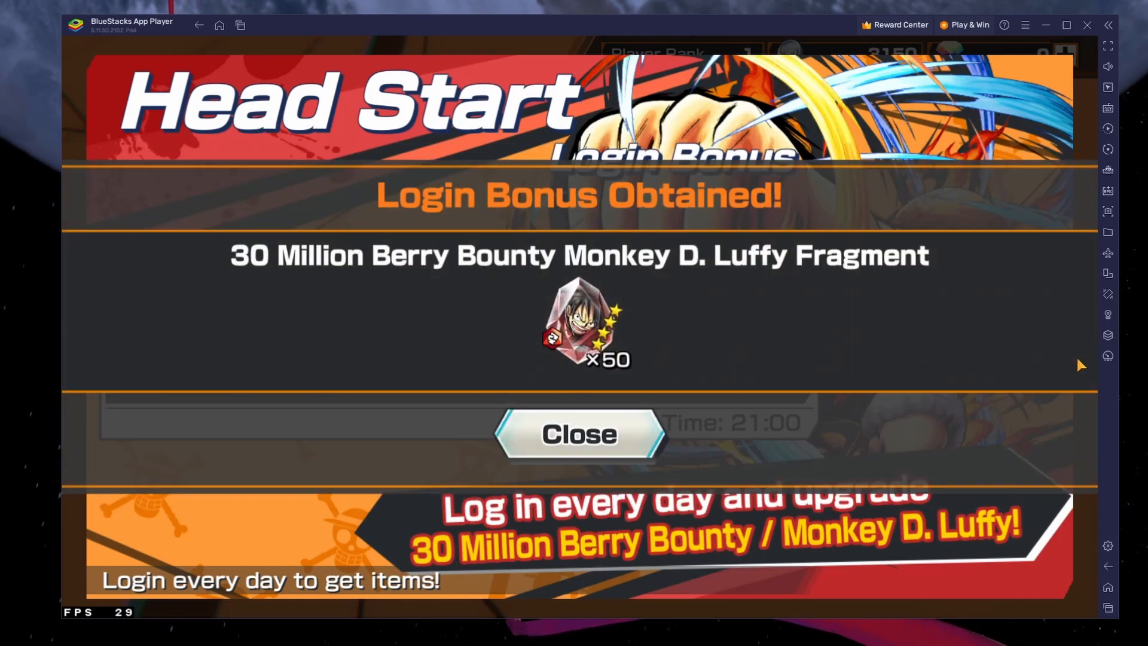
{"action": "left_click", "coordinate": [578, 433]}
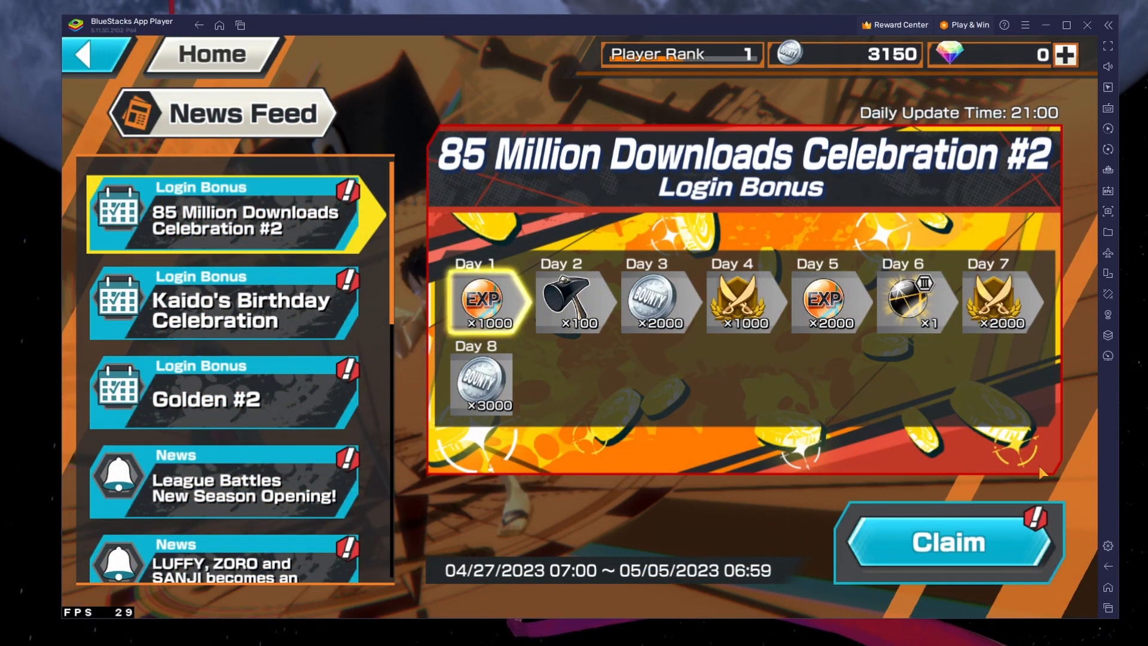
{"action": "left_click", "coordinate": [947, 542]}
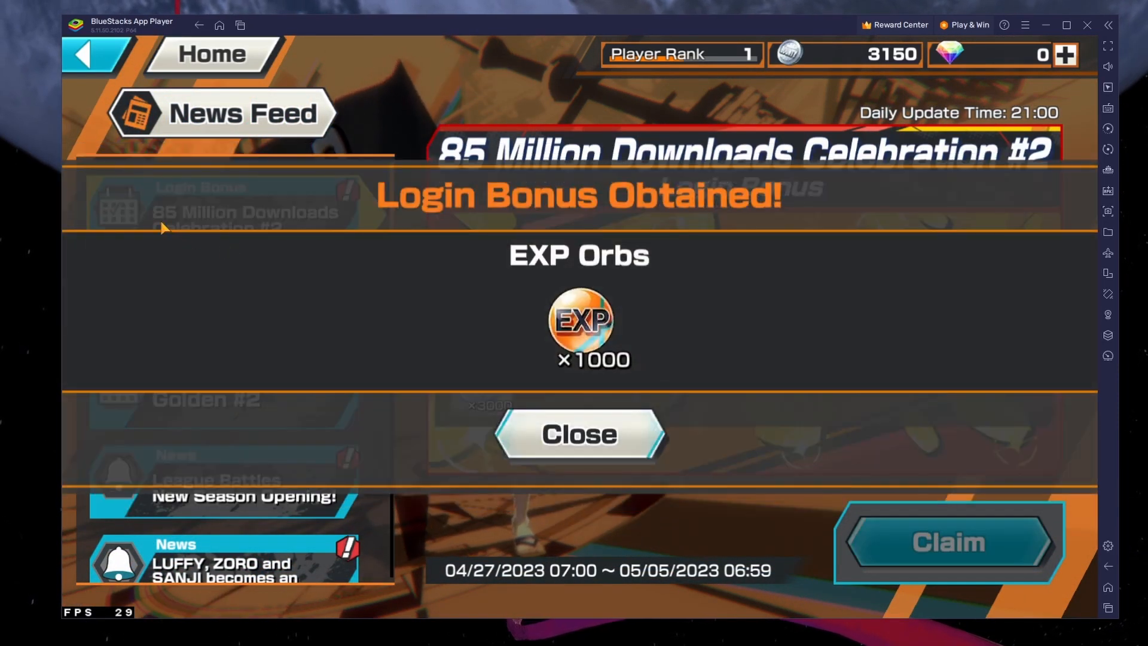
{"action": "left_click", "coordinate": [578, 433]}
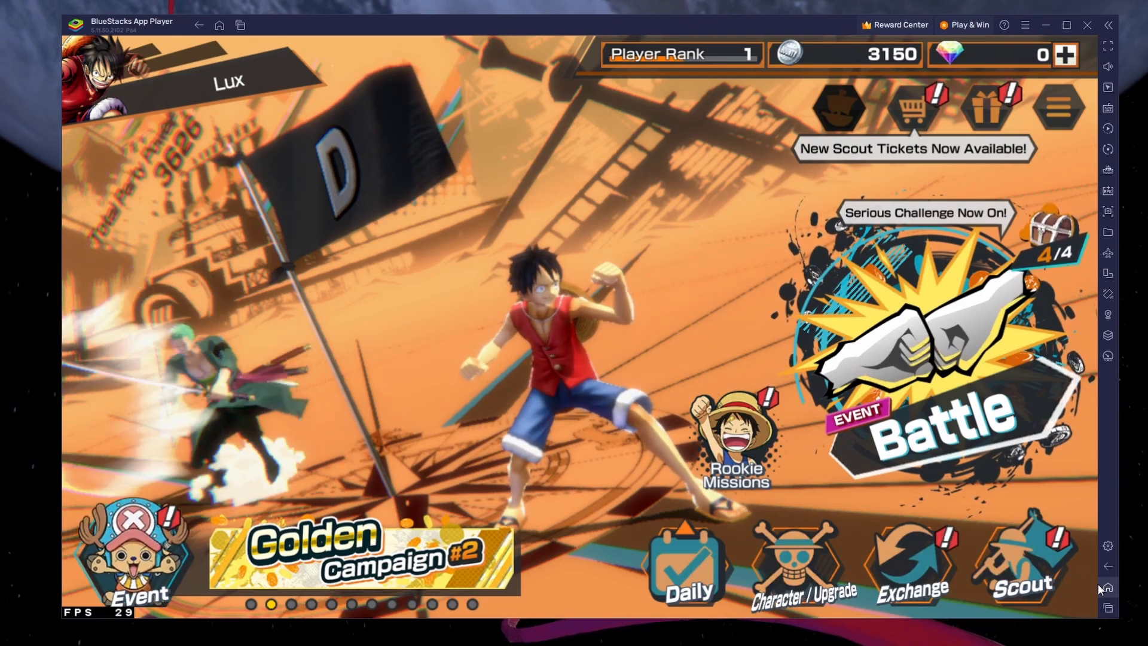
{"action": "left_click", "coordinate": [219, 25]}
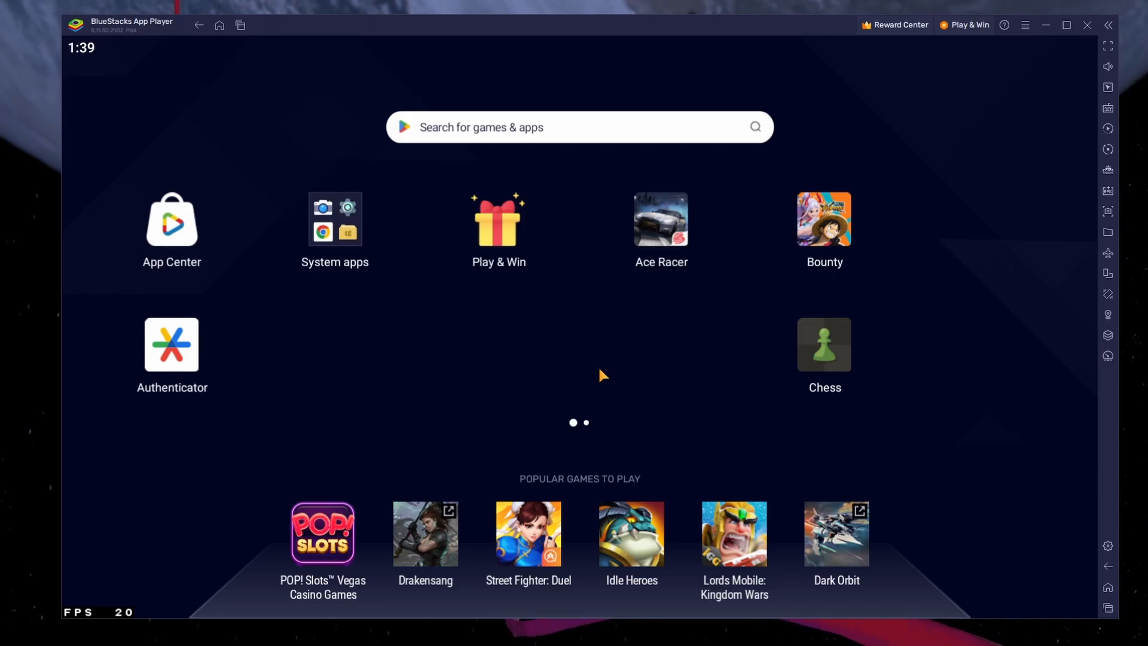
{"action": "mouse_move", "coordinate": [1006, 86]}
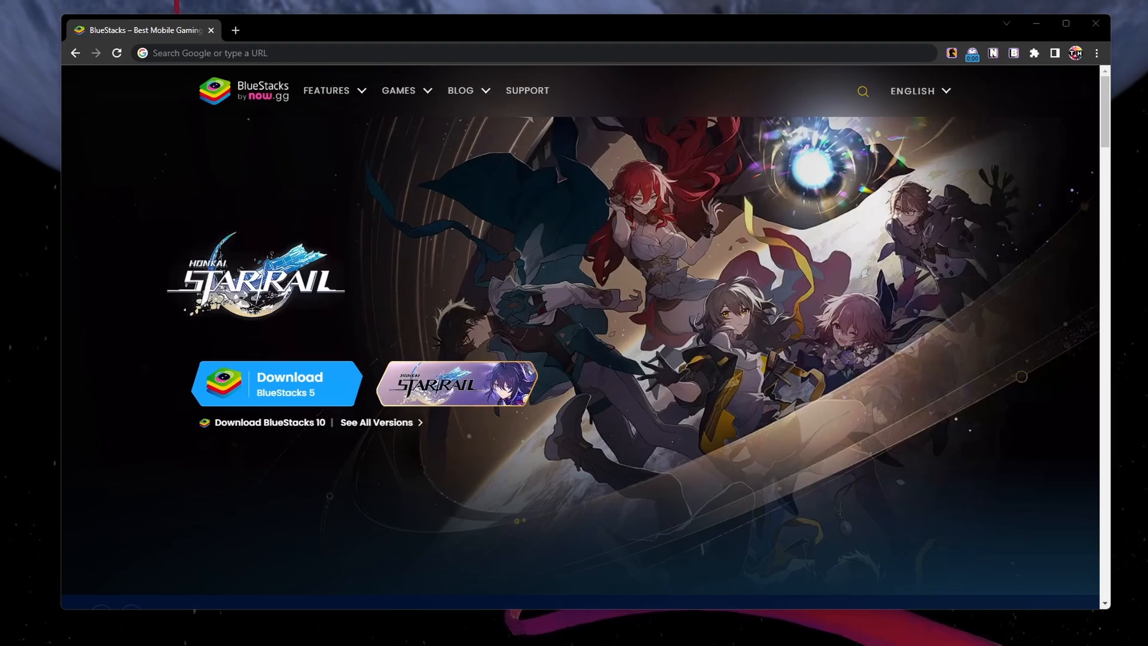
{"action": "mouse_move", "coordinate": [311, 475]}
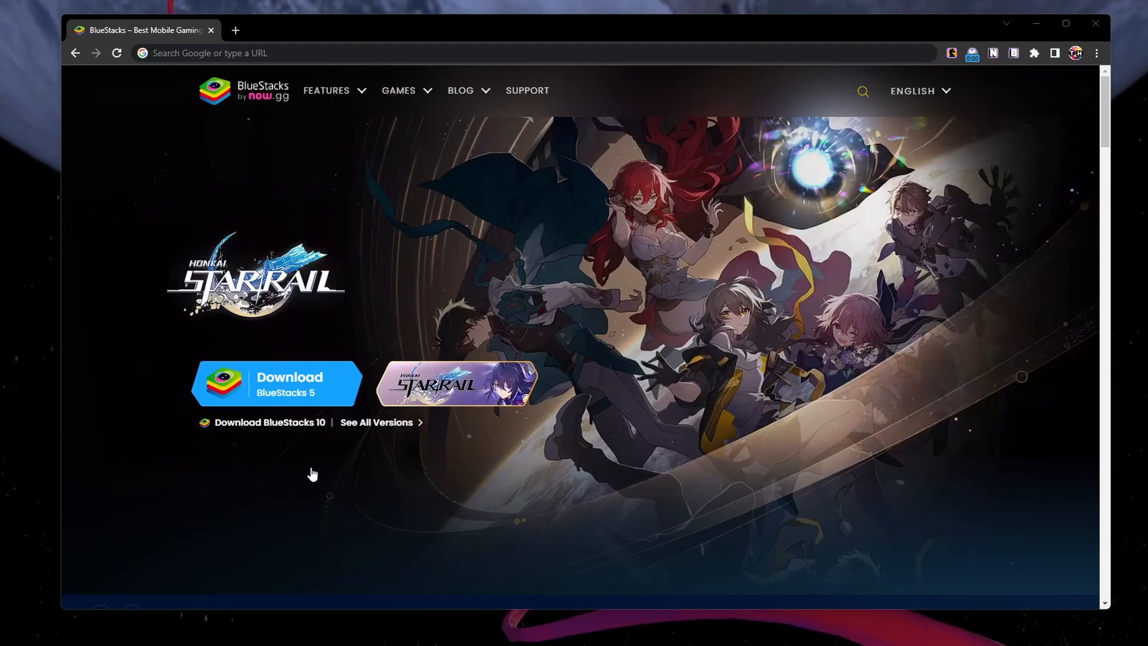
Download the BlueStacks 5 installer from bluestacks.com and close its Update prompt.
{"action": "left_click", "coordinate": [276, 384]}
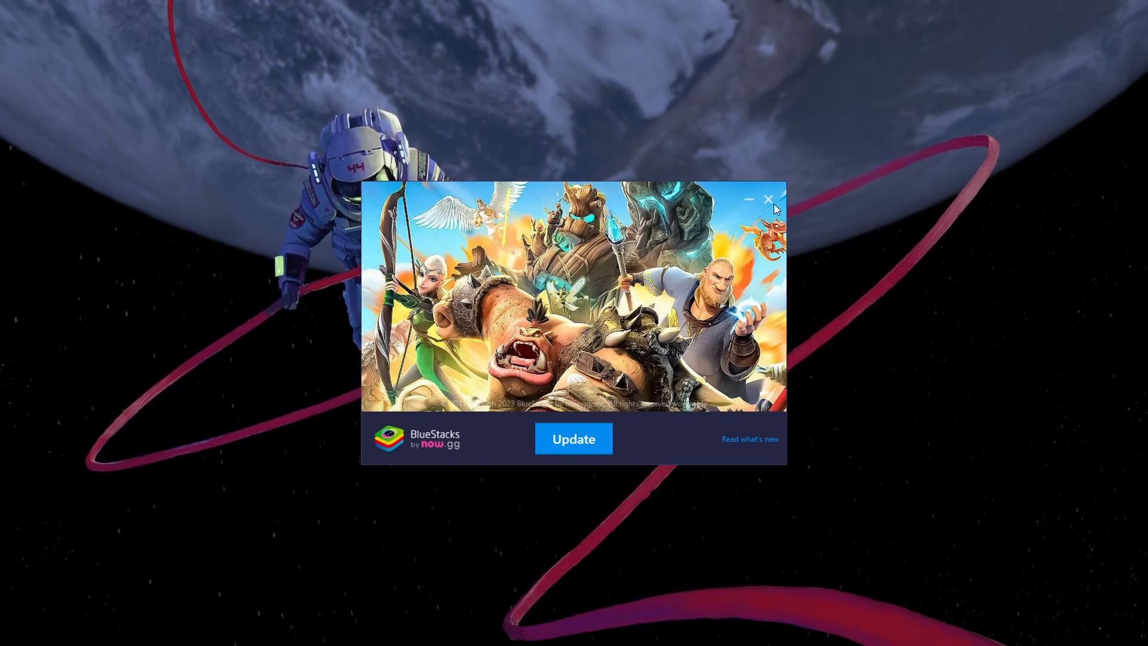
{"action": "left_click", "coordinate": [768, 200]}
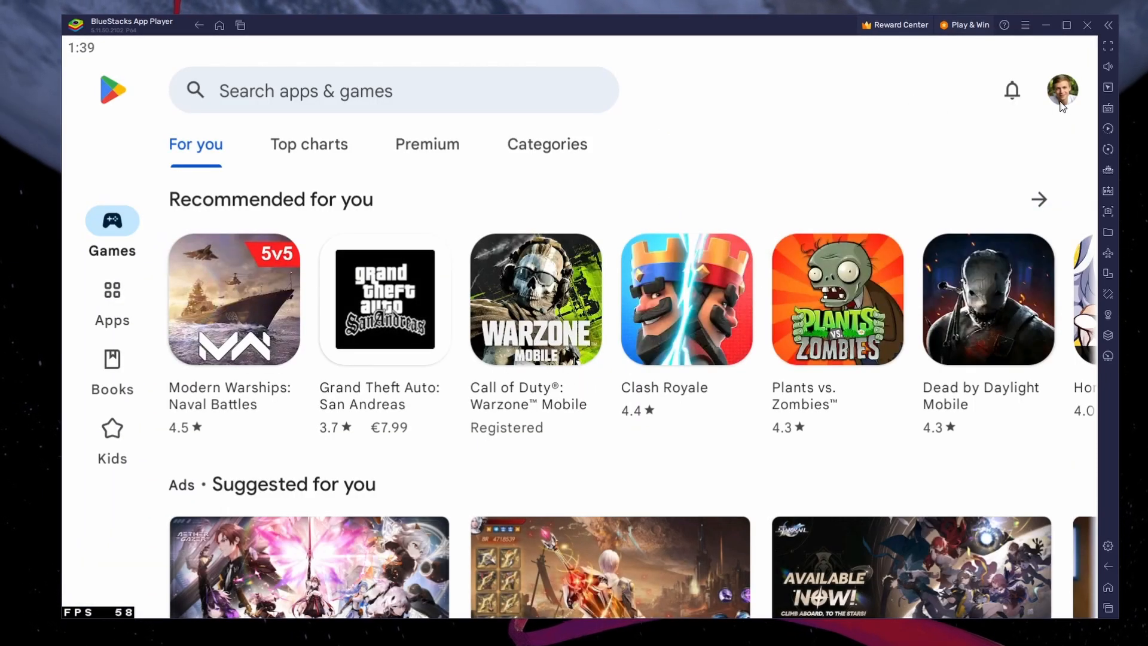
Search the Play Store for 'one piece' and view the ONE PIECE Bounty Rush listing.
{"action": "left_click", "coordinate": [394, 90]}
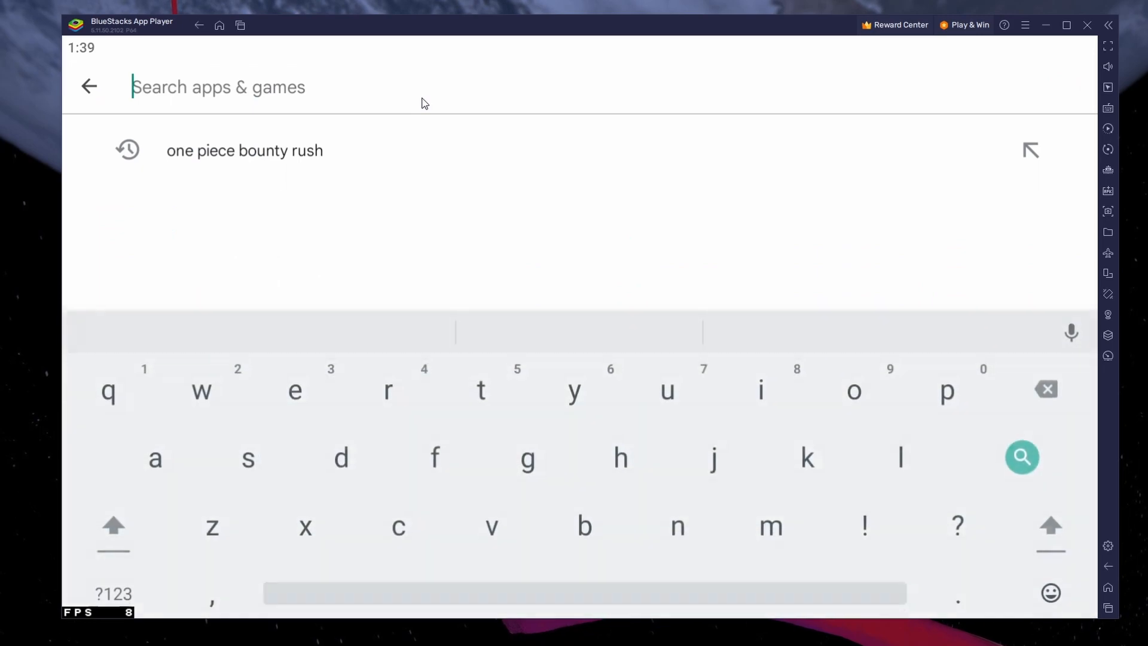
{"action": "type", "text": "one piece"}
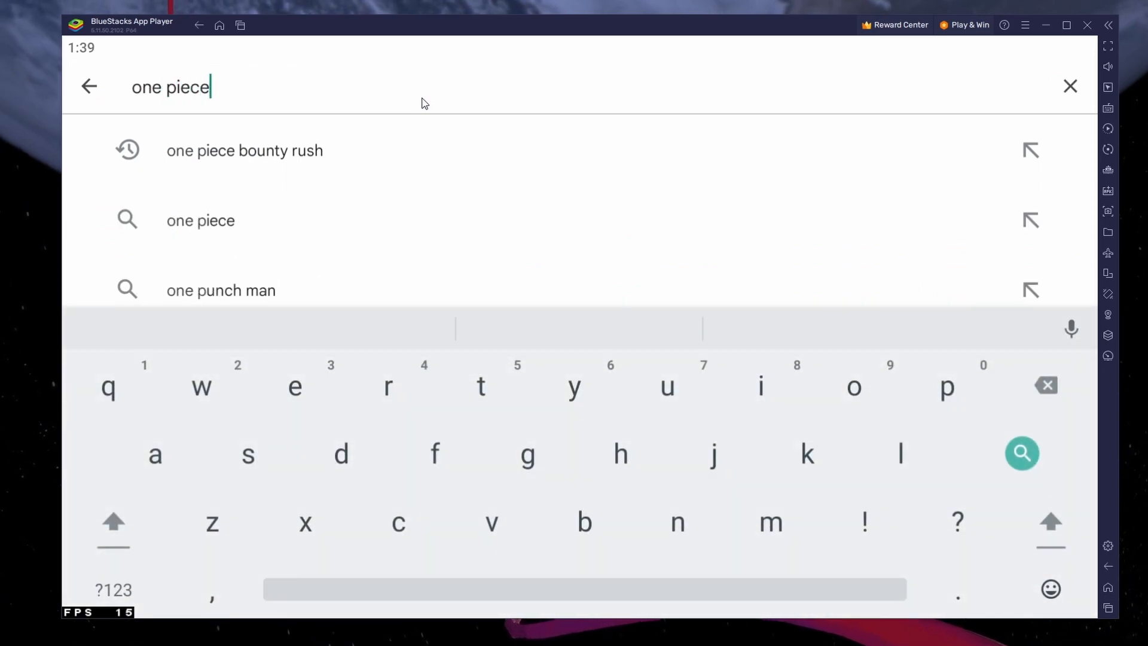
{"action": "left_click", "coordinate": [244, 151]}
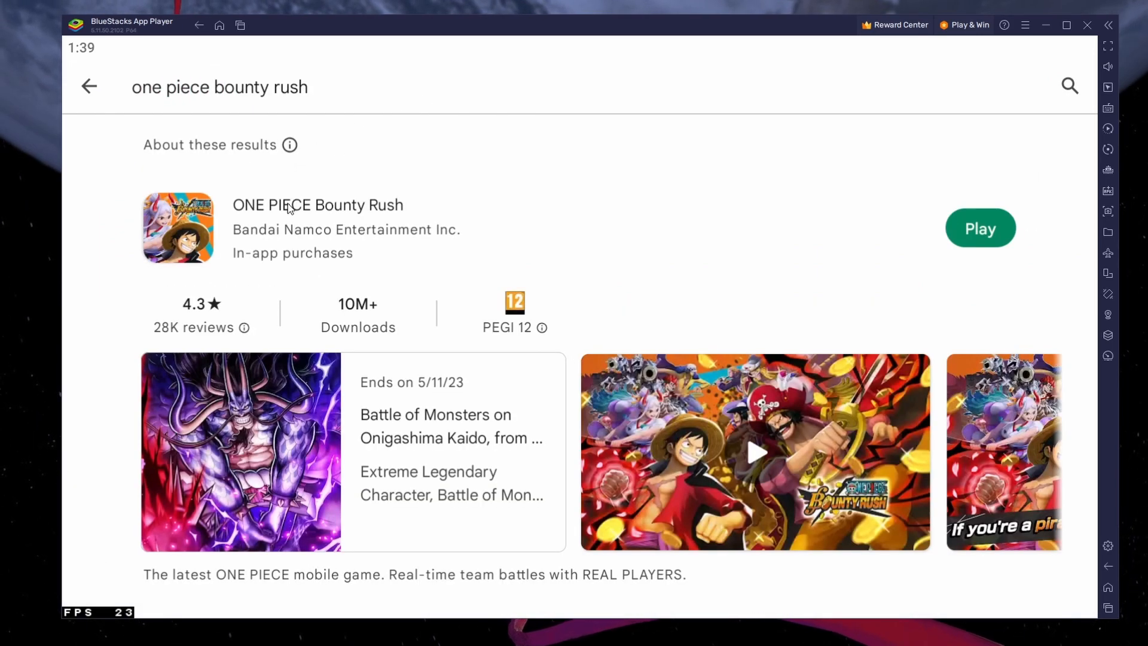
{"action": "scroll", "scroll_direction": "down", "scroll_amount": 3}
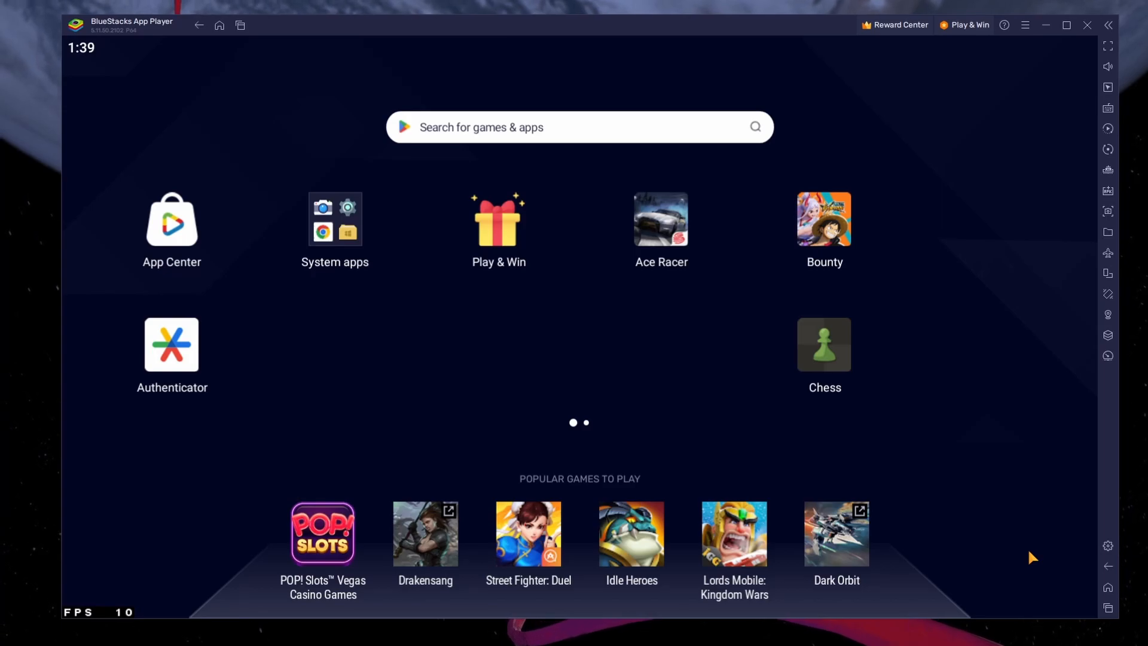
{"action": "mouse_move", "coordinate": [1107, 545]}
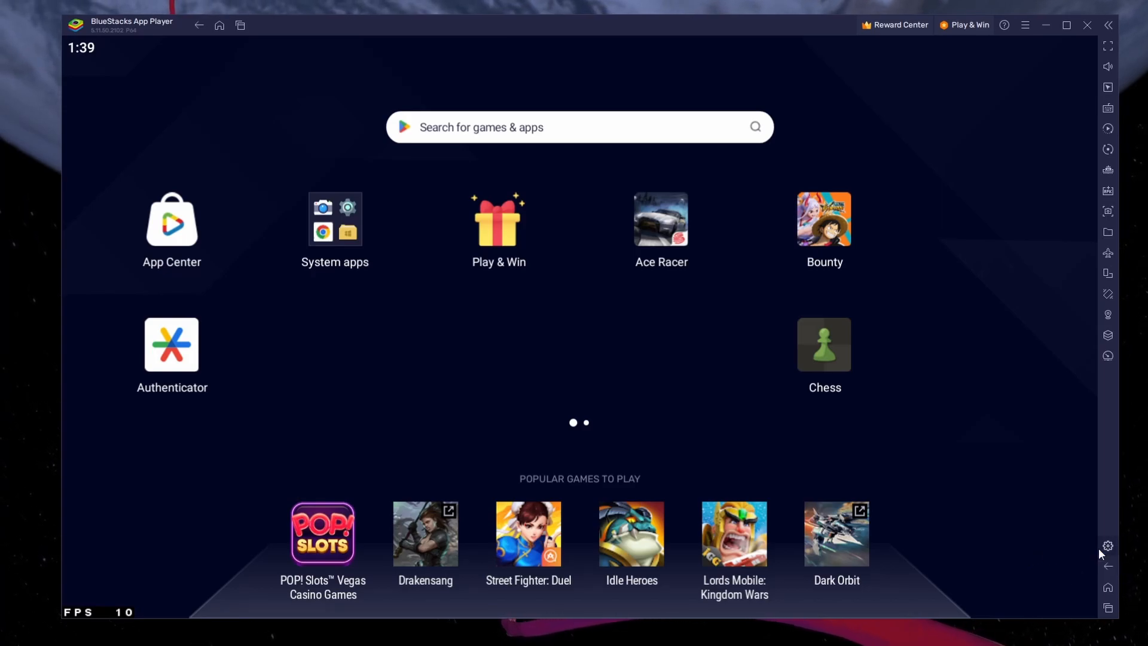
In Performance settings keep CPU at High (4 Cores) and memory at High (4 GB).
{"action": "left_click", "coordinate": [1108, 546]}
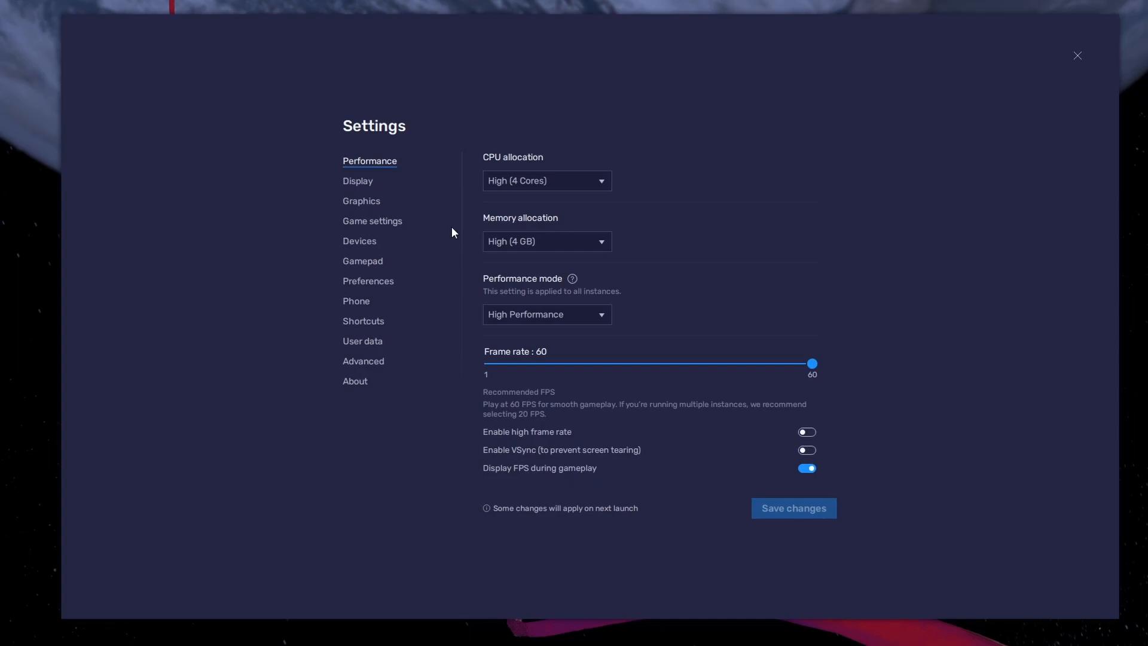
{"action": "left_click", "coordinate": [547, 181]}
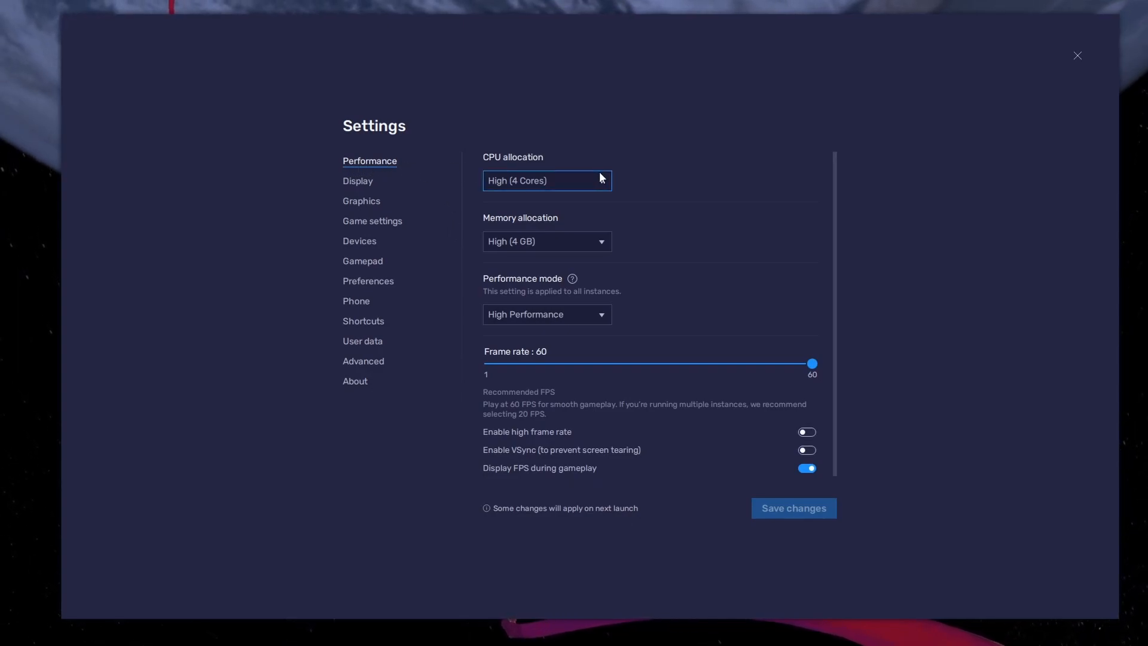
{"action": "left_click", "coordinate": [545, 180]}
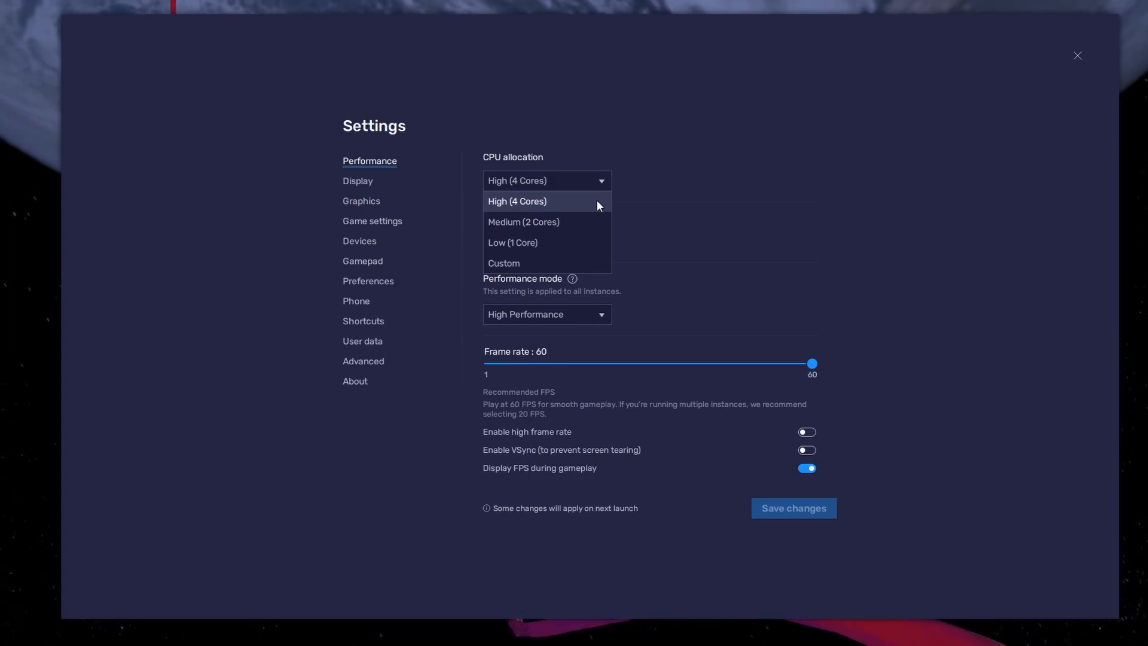
{"action": "left_click", "coordinate": [545, 241]}
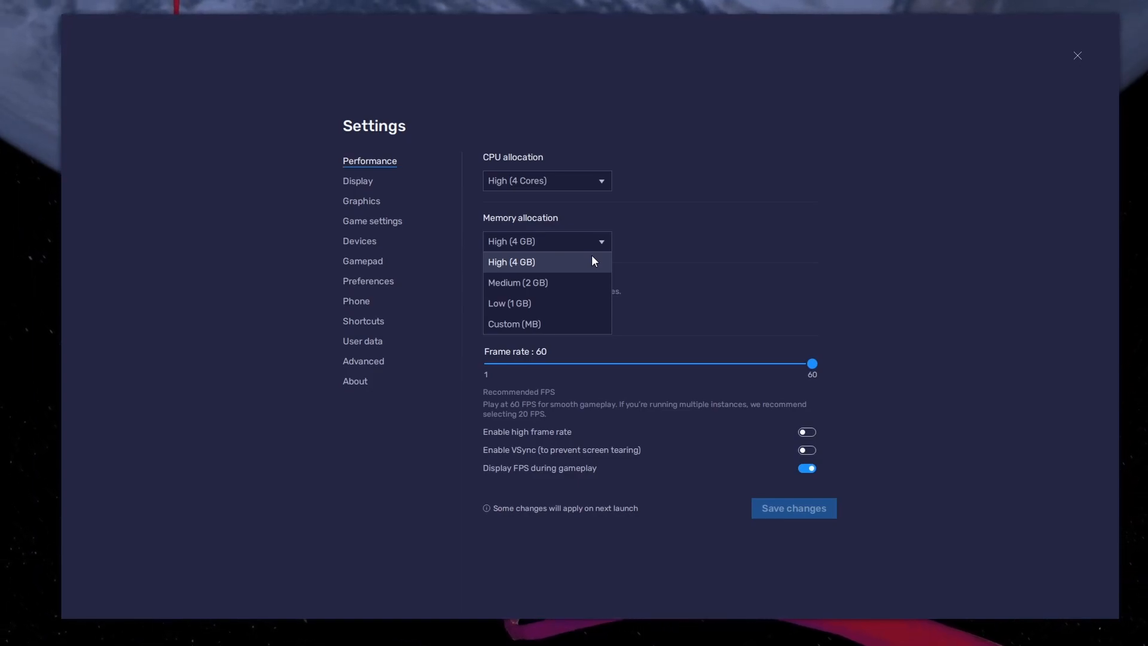
{"action": "left_click", "coordinate": [510, 262]}
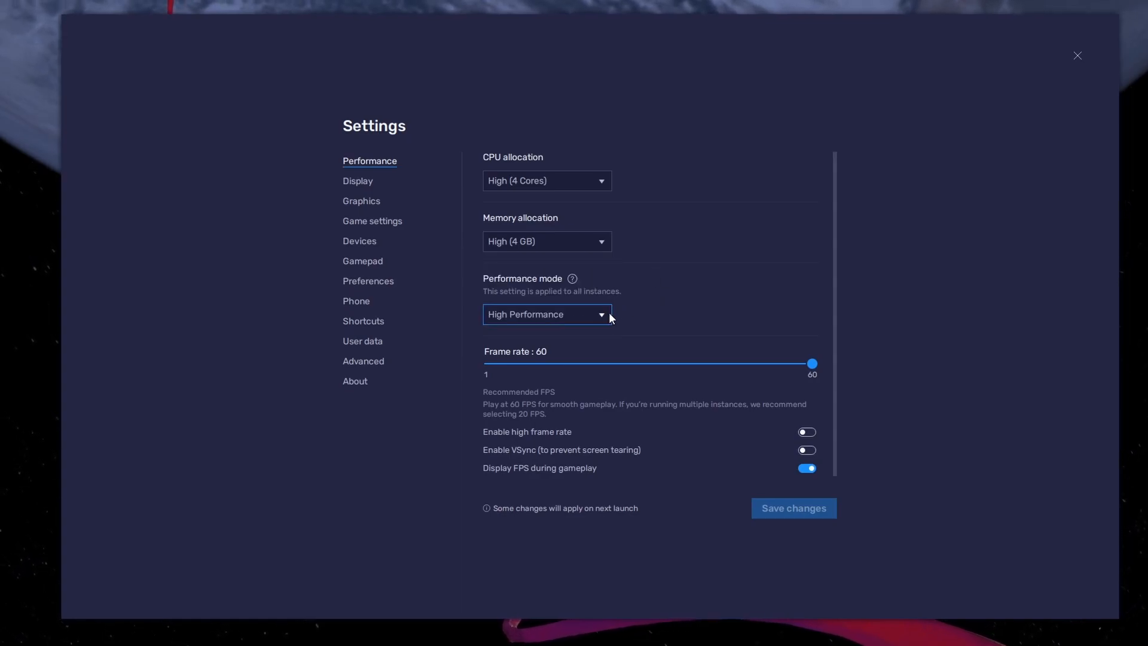
{"action": "left_click", "coordinate": [546, 315]}
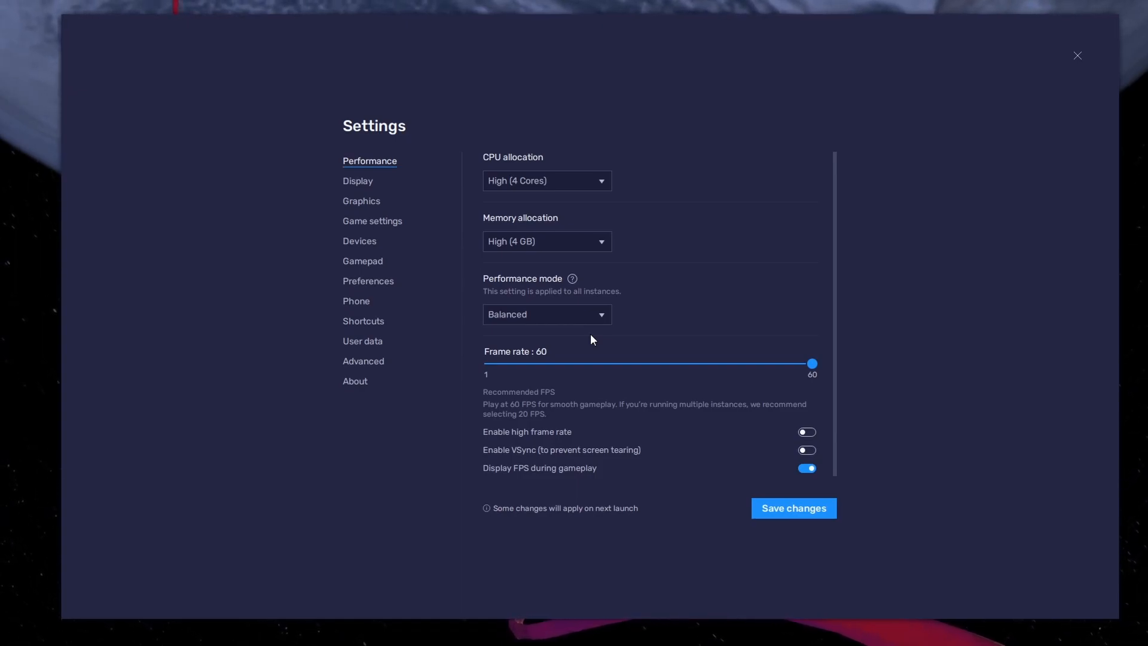
{"action": "mouse_move", "coordinate": [602, 361]}
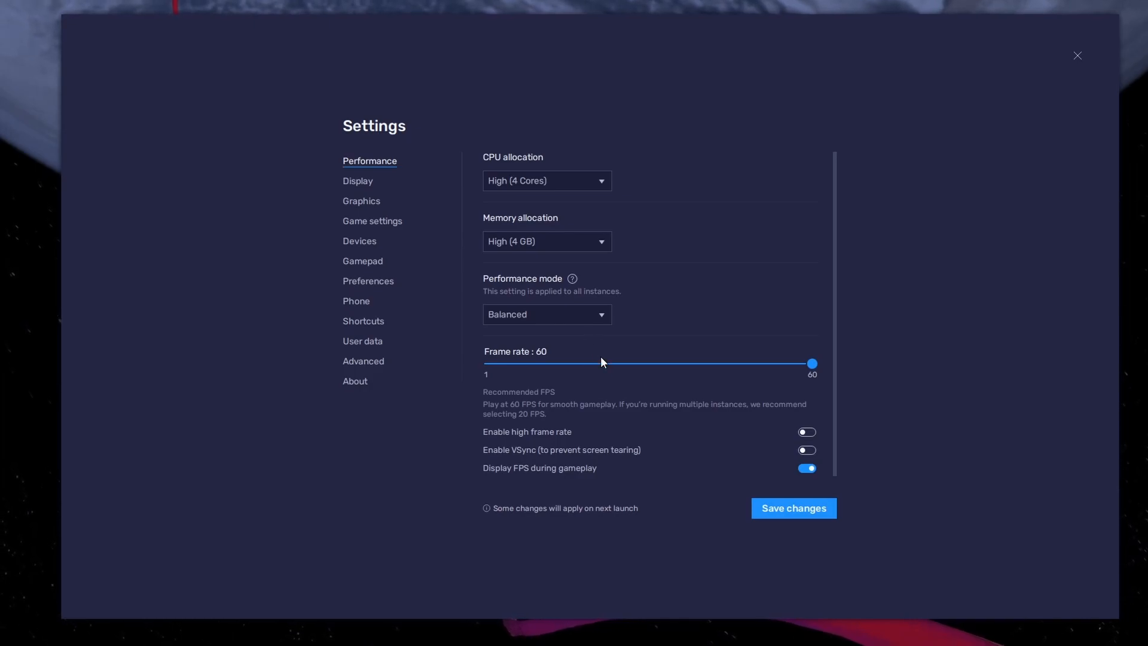
Enable high frame rate and raise the frame rate cap to 144.
{"action": "left_click", "coordinate": [804, 431]}
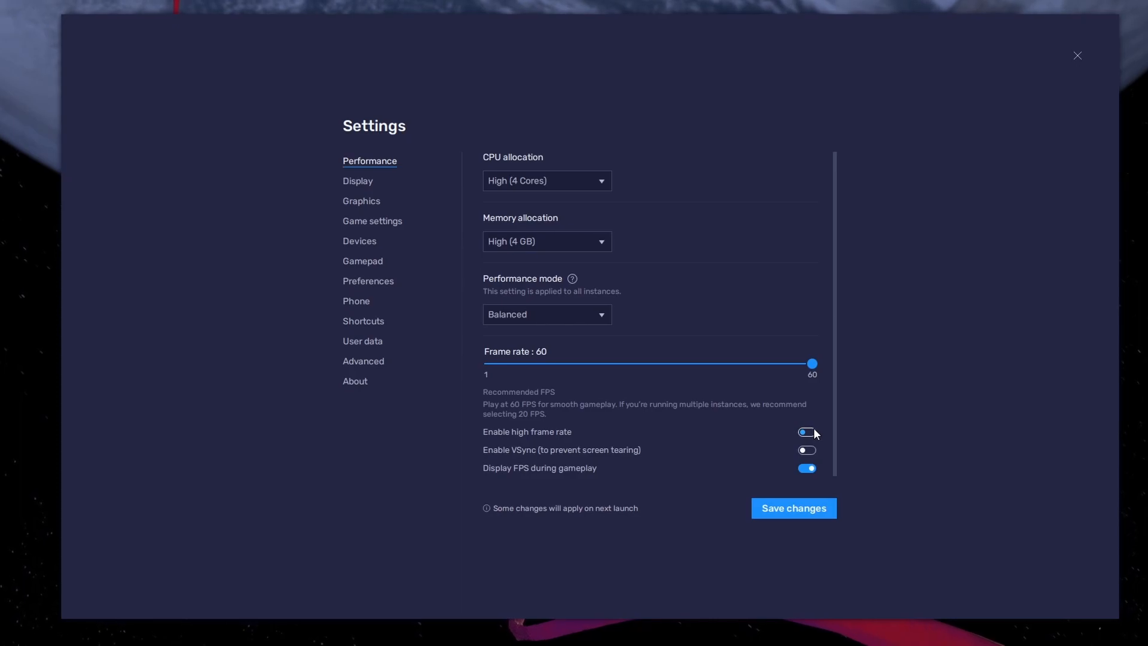
{"action": "left_click", "coordinate": [805, 432]}
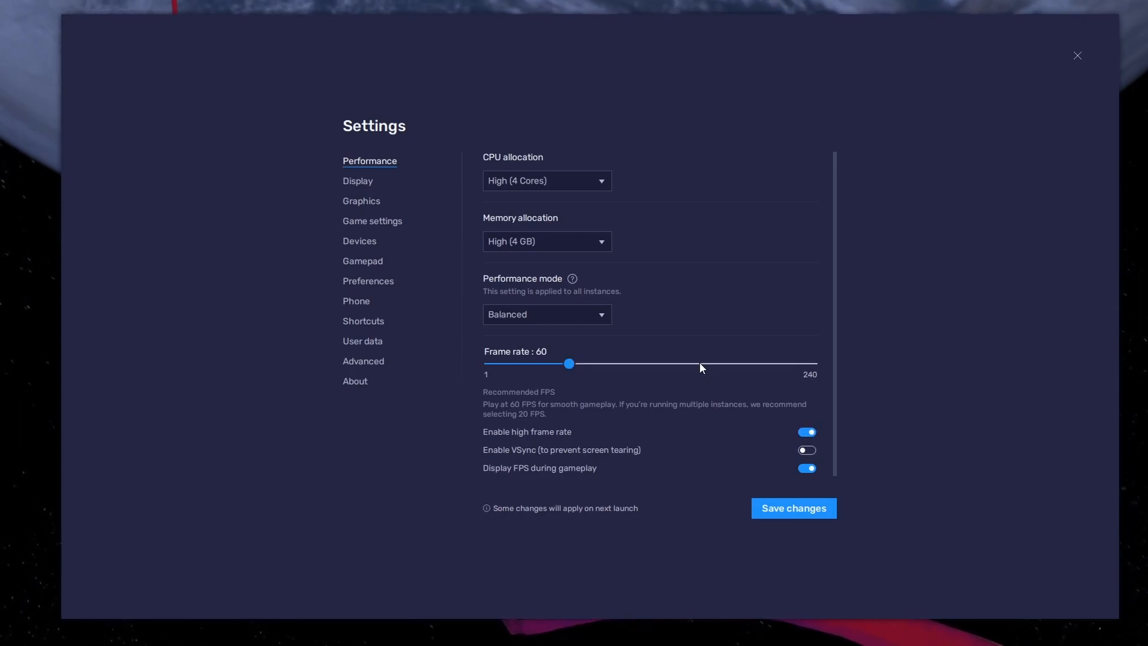
{"action": "left_click_drag", "start_coordinate": [569, 363], "coordinate": [683, 363]}
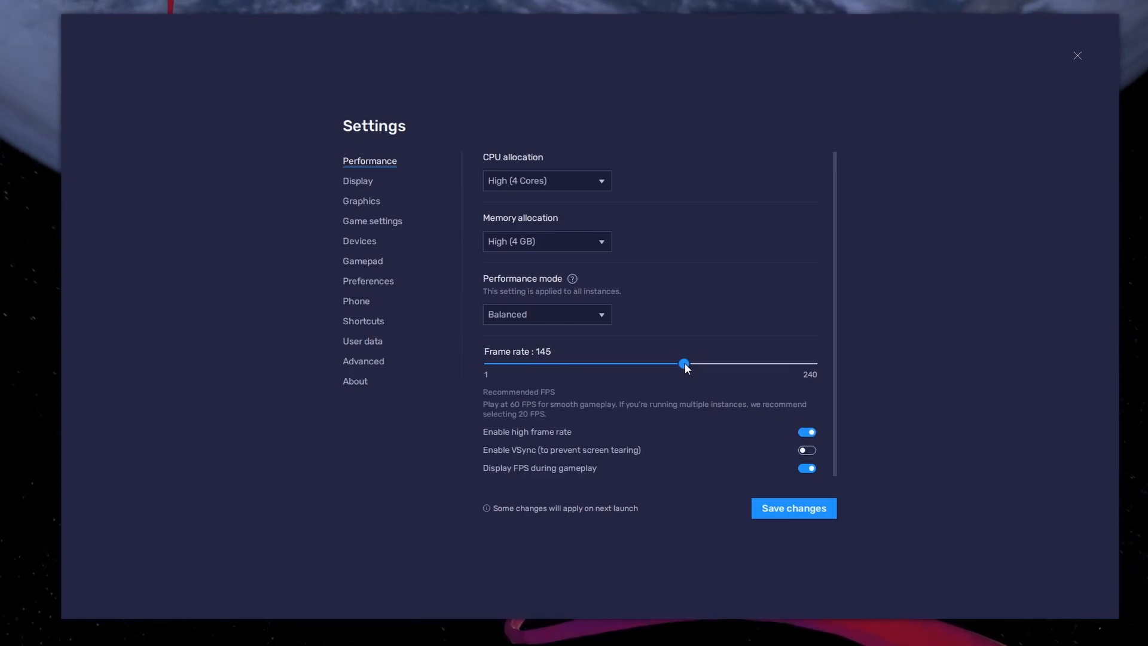
{"action": "left_click_drag", "start_coordinate": [682, 363], "coordinate": [680, 364]}
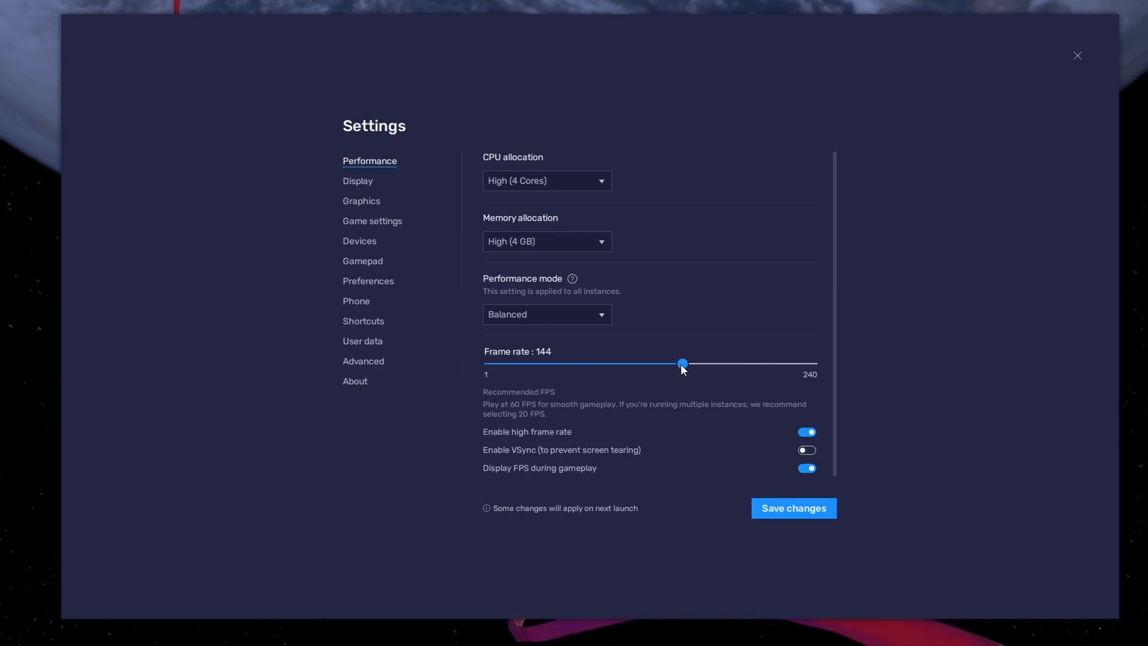
Check the monitor's 119.97 Hz refresh rate in Windows Advanced display settings.
{"action": "right_click", "coordinate": [34, 338]}
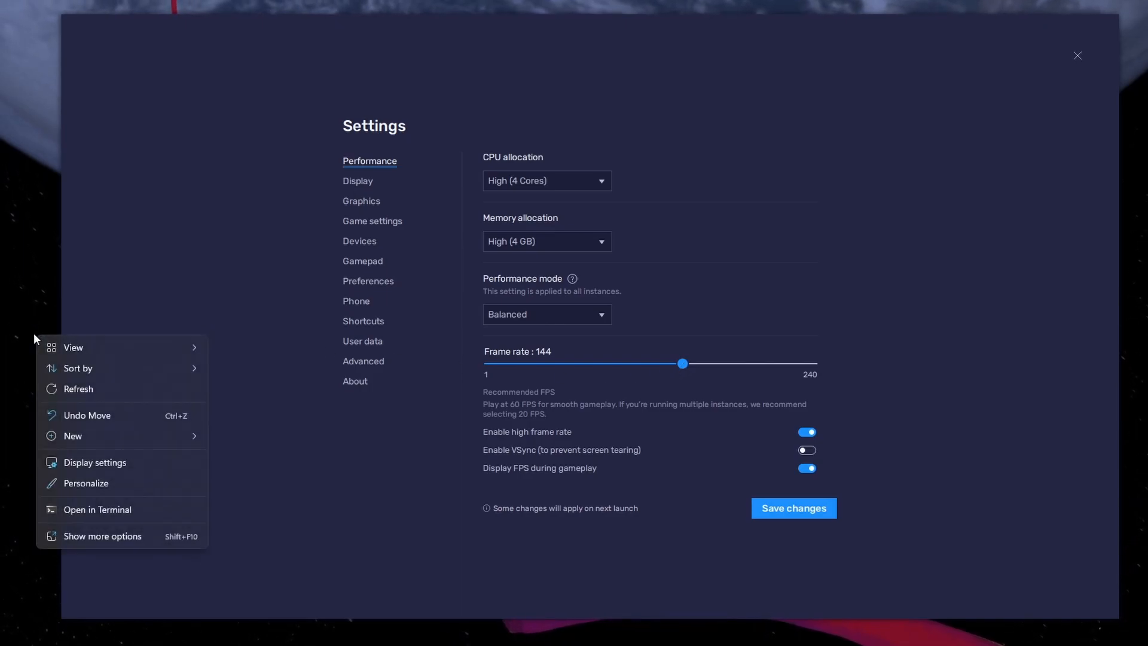
{"action": "left_click", "coordinate": [94, 462]}
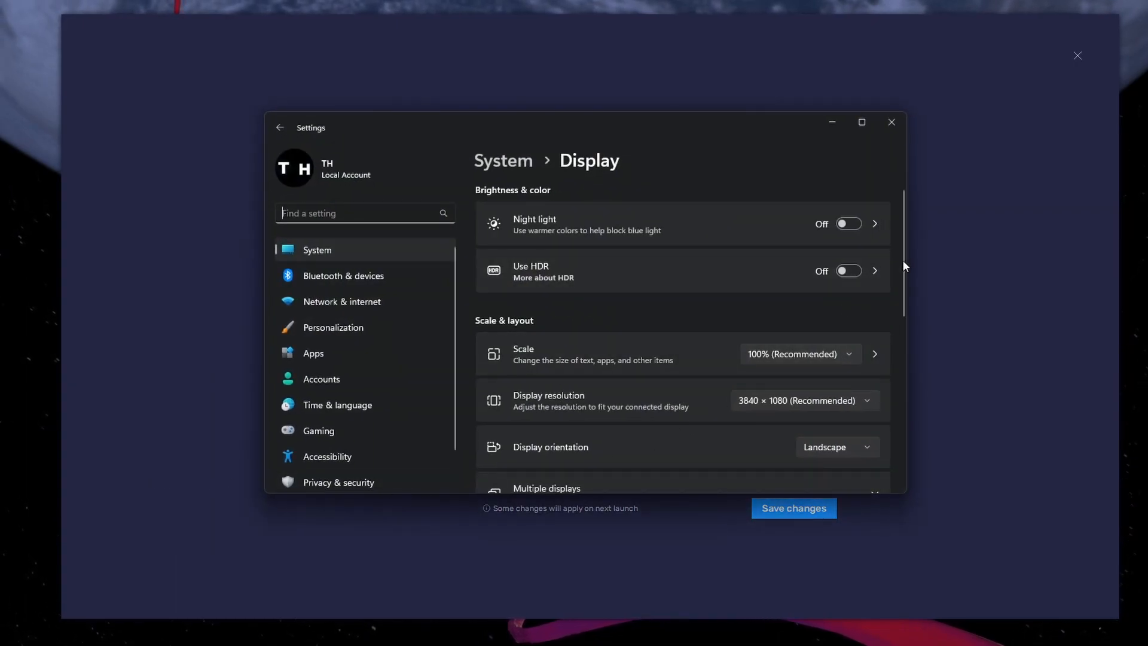
{"action": "scroll", "scroll_direction": "down", "scroll_amount": 3}
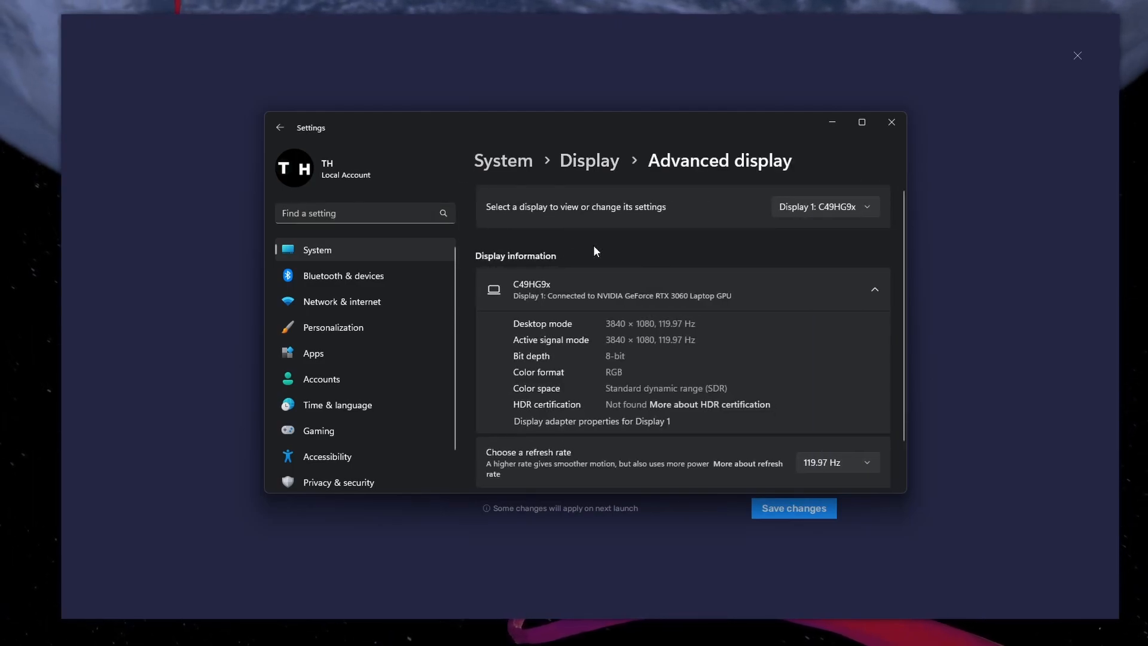
{"action": "left_click", "coordinate": [872, 289]}
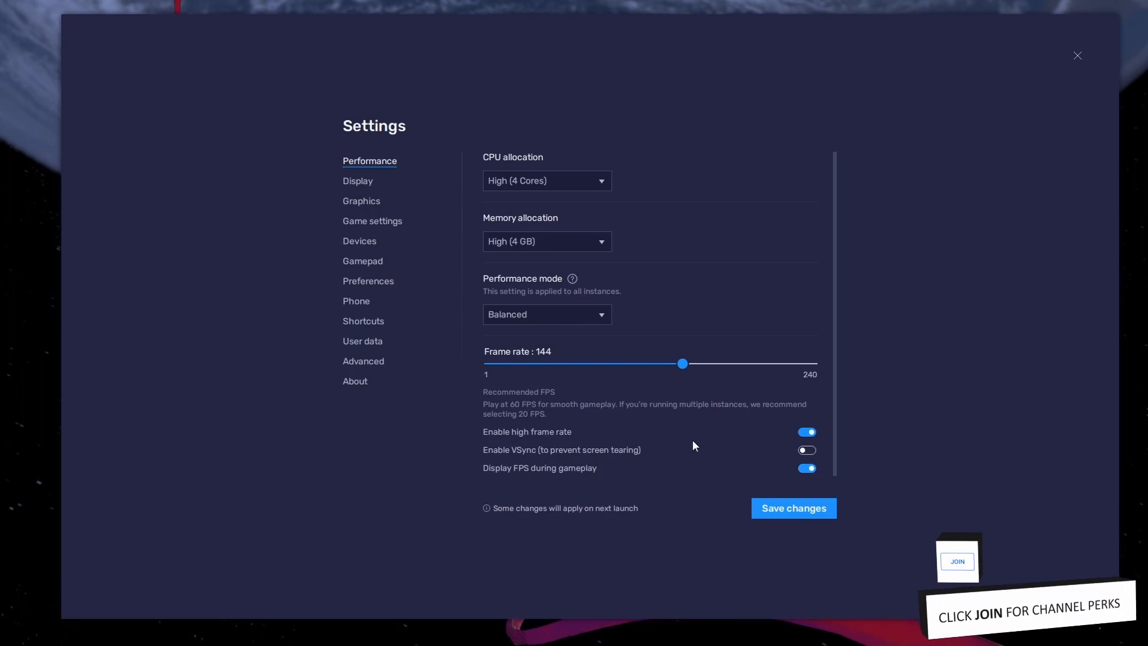
Review display orientation and resolutions, keep landscape 1600 x 900, and leave settings.
{"action": "left_click", "coordinate": [357, 181]}
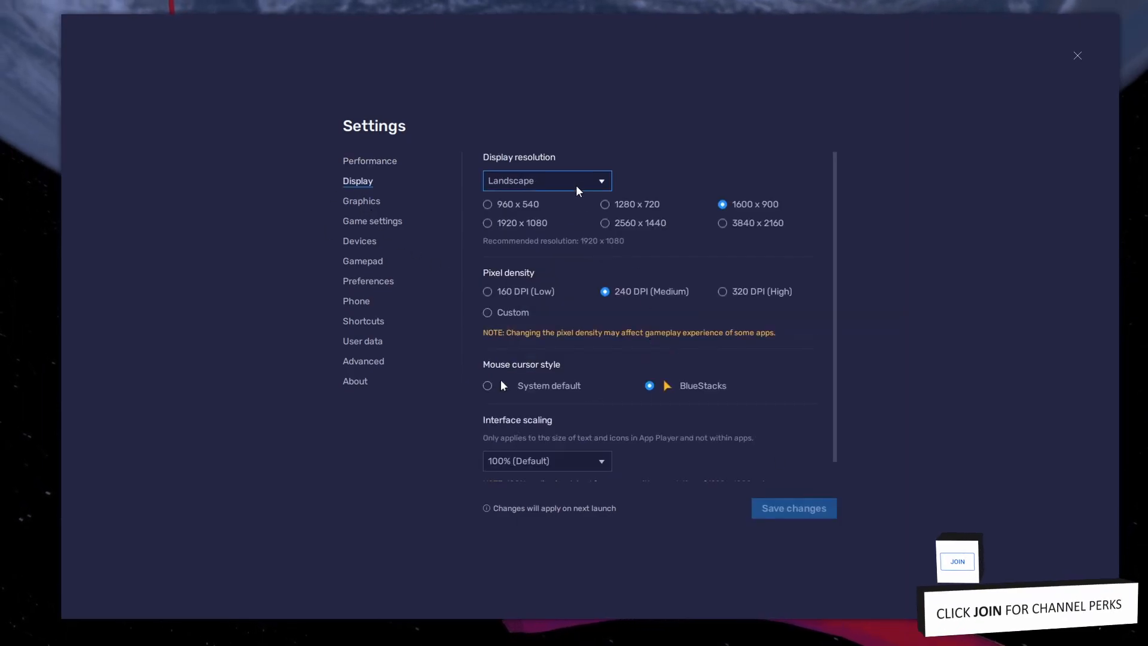
{"action": "left_click", "coordinate": [546, 181]}
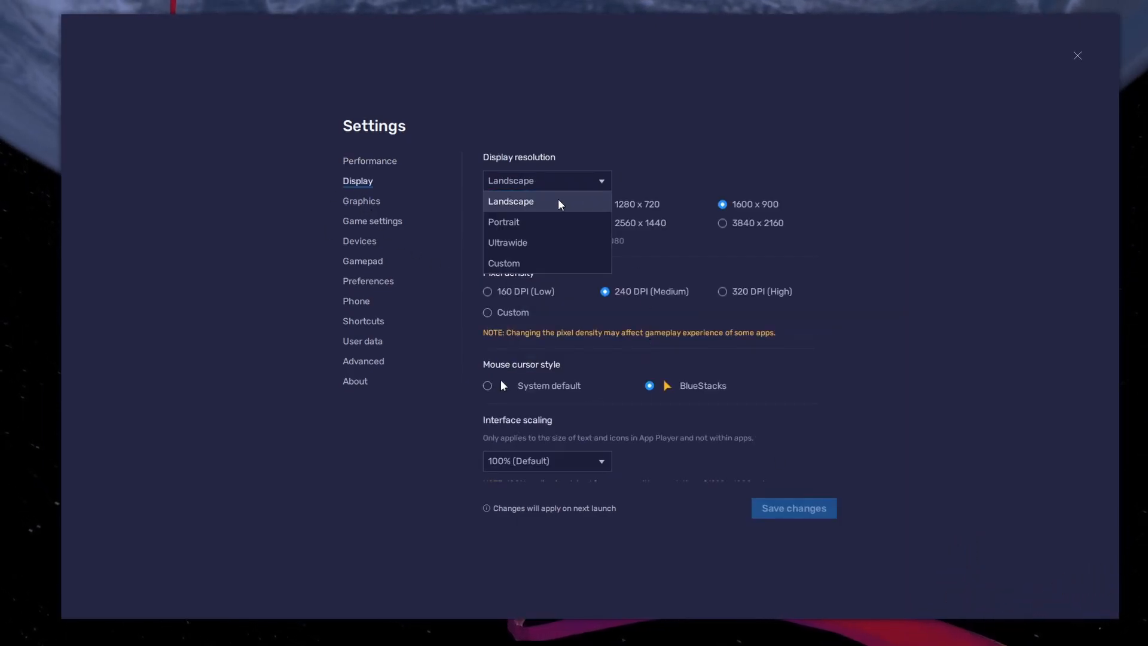
{"action": "left_click", "coordinate": [511, 201]}
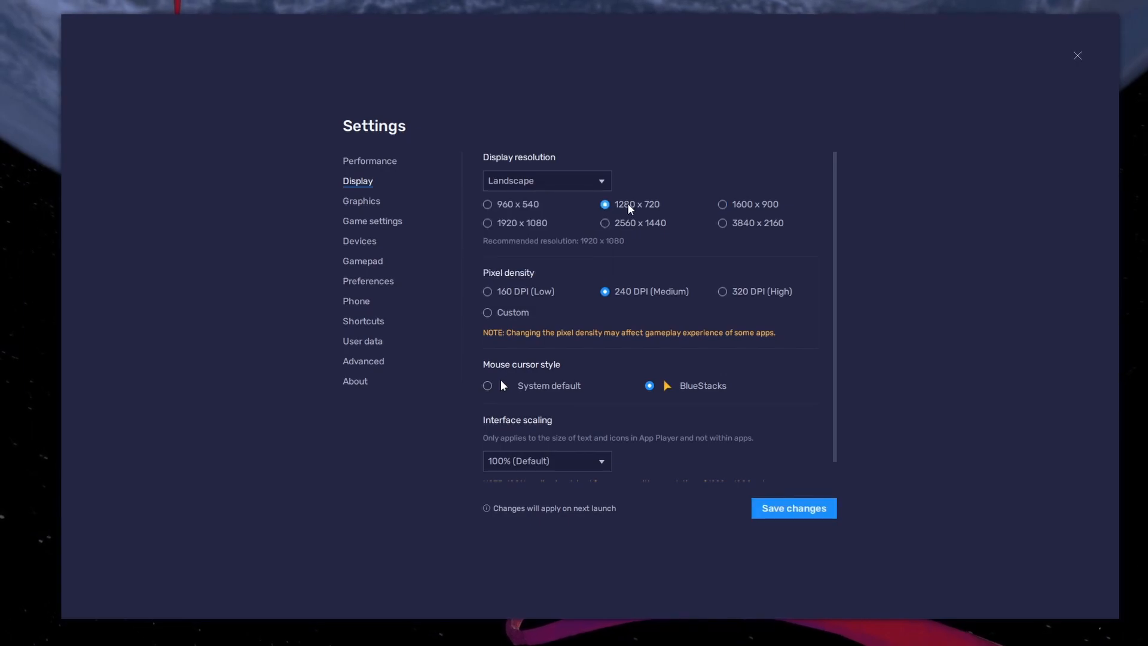
{"action": "left_click", "coordinate": [722, 204]}
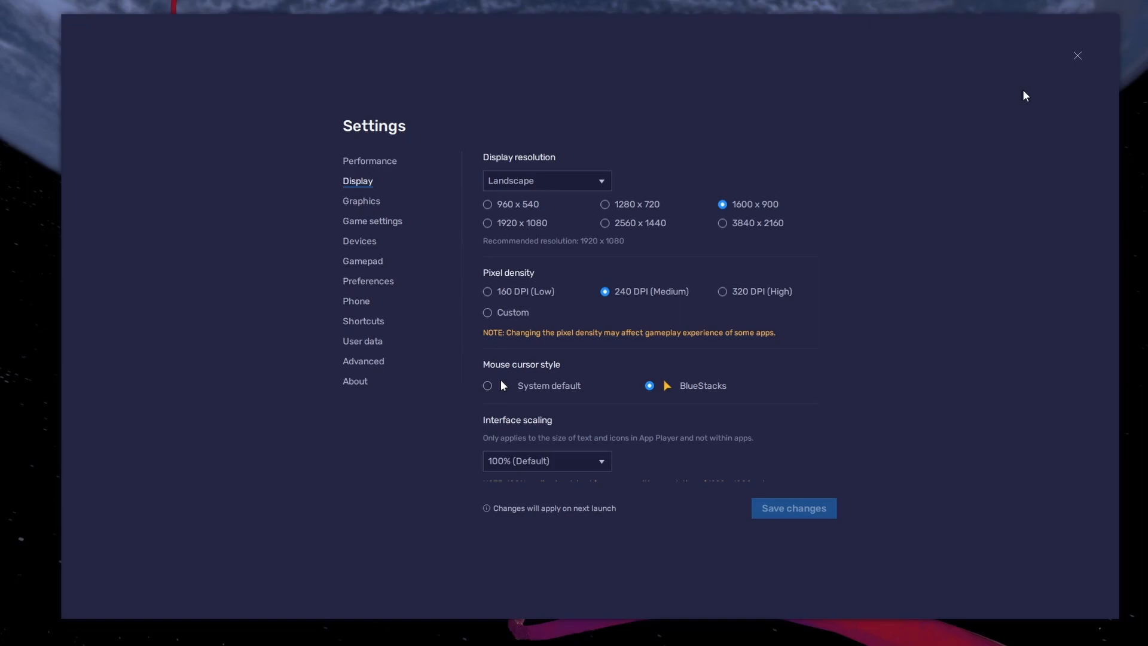
{"action": "left_click", "coordinate": [1078, 55]}
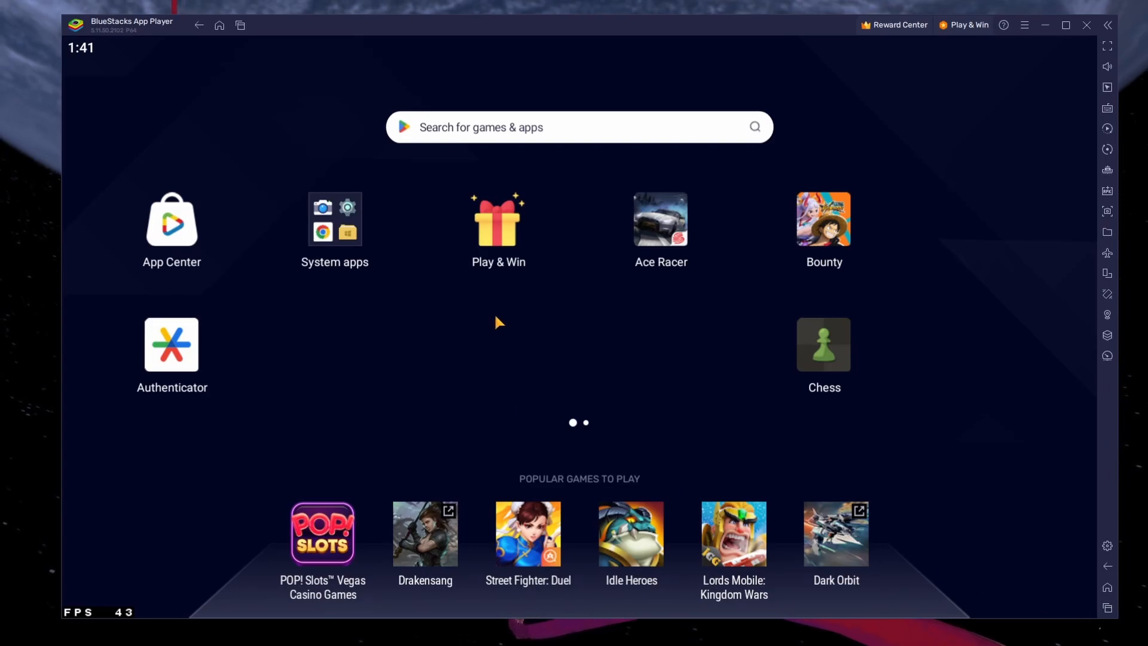
{"action": "mouse_move", "coordinate": [866, 246]}
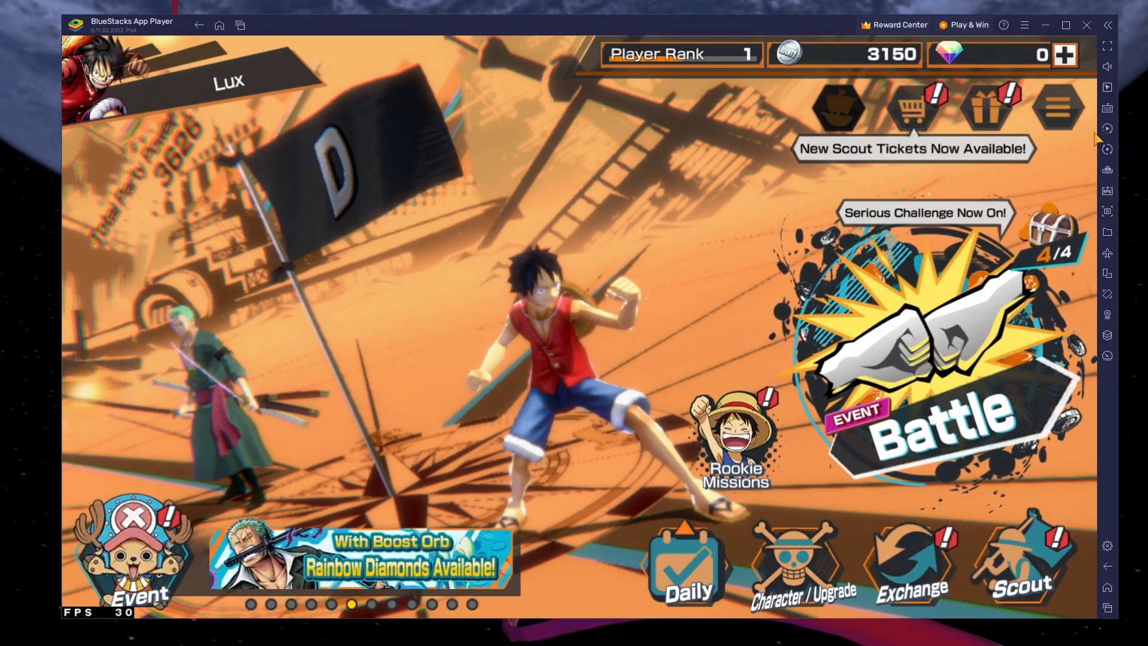
{"action": "mouse_move", "coordinate": [1107, 108]}
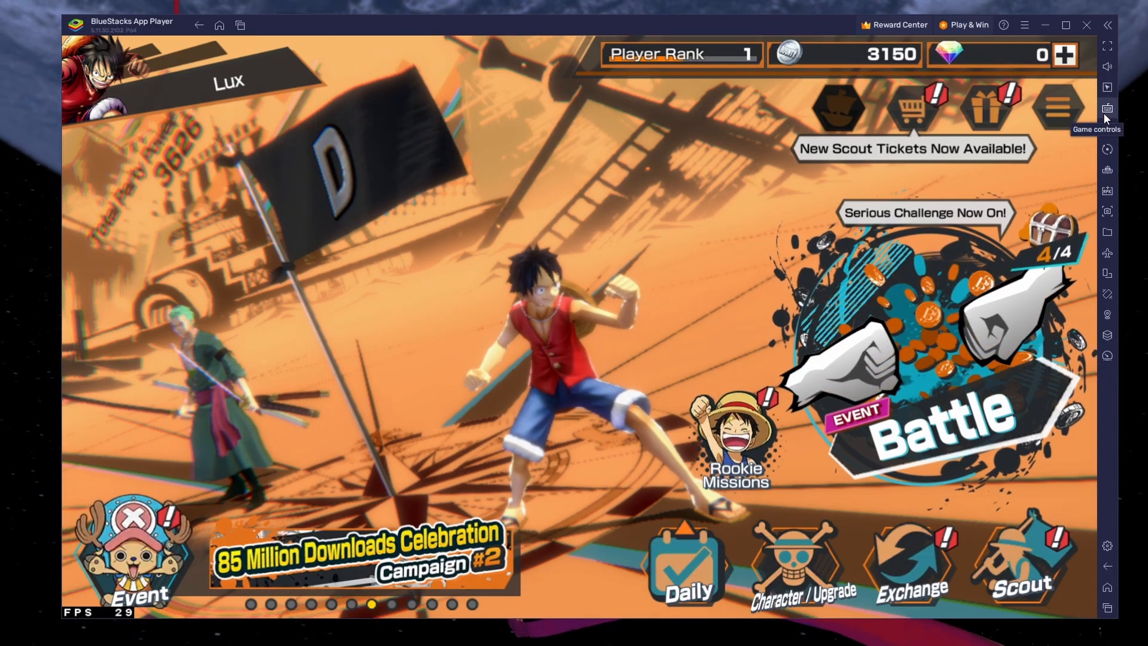
Show the game's keyboard mapping overlay from Game controls, then dismiss it.
{"action": "left_click", "coordinate": [1105, 109]}
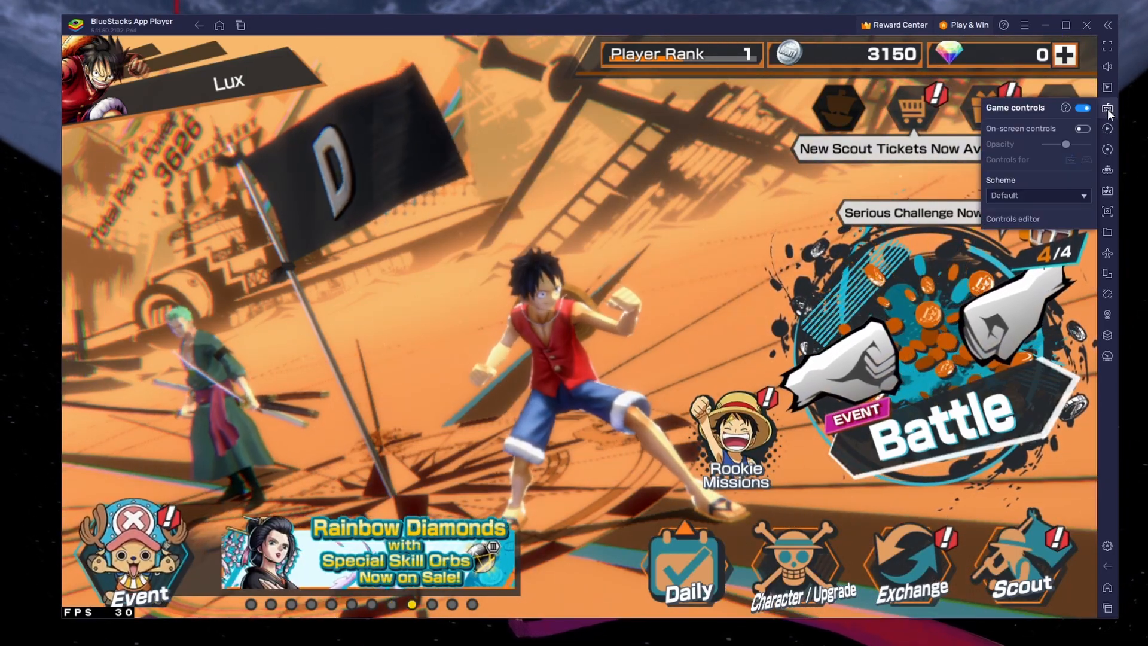
{"action": "left_click", "coordinate": [1082, 128]}
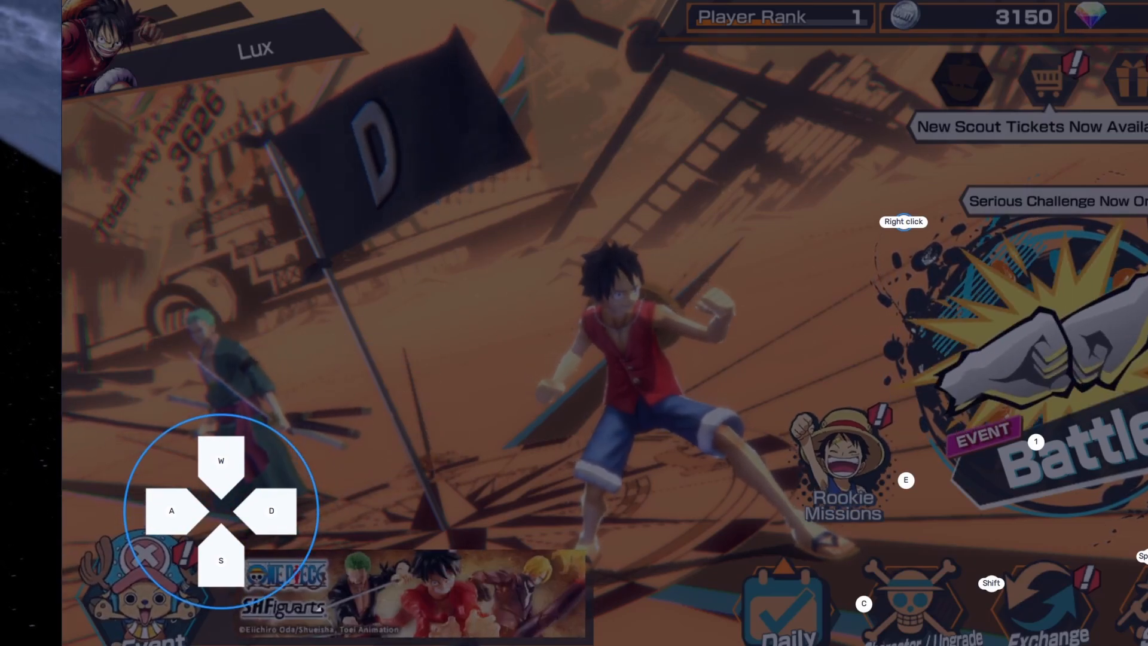
{"action": "right_click", "coordinate": [466, 316]}
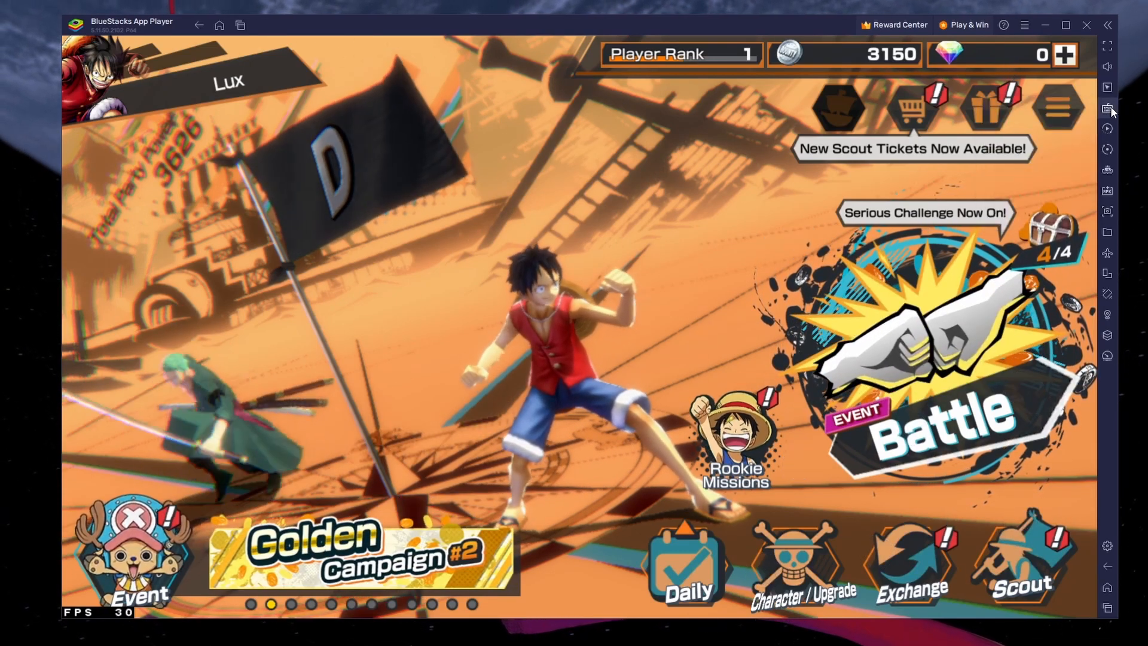
{"action": "left_click", "coordinate": [1057, 109]}
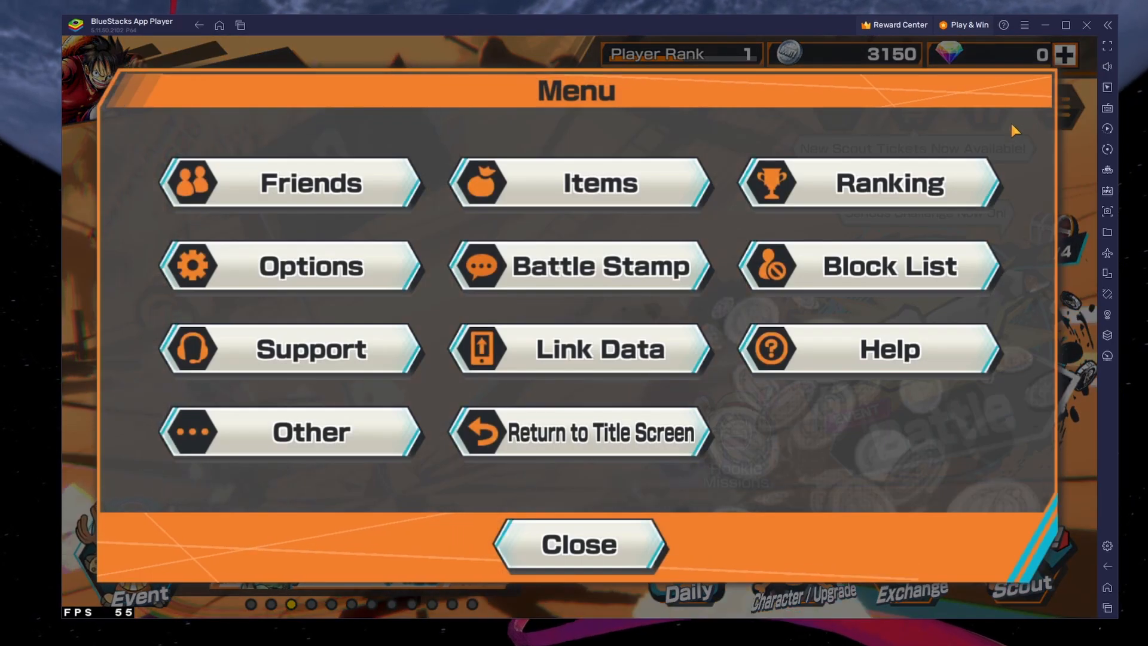
{"action": "left_click", "coordinate": [289, 265]}
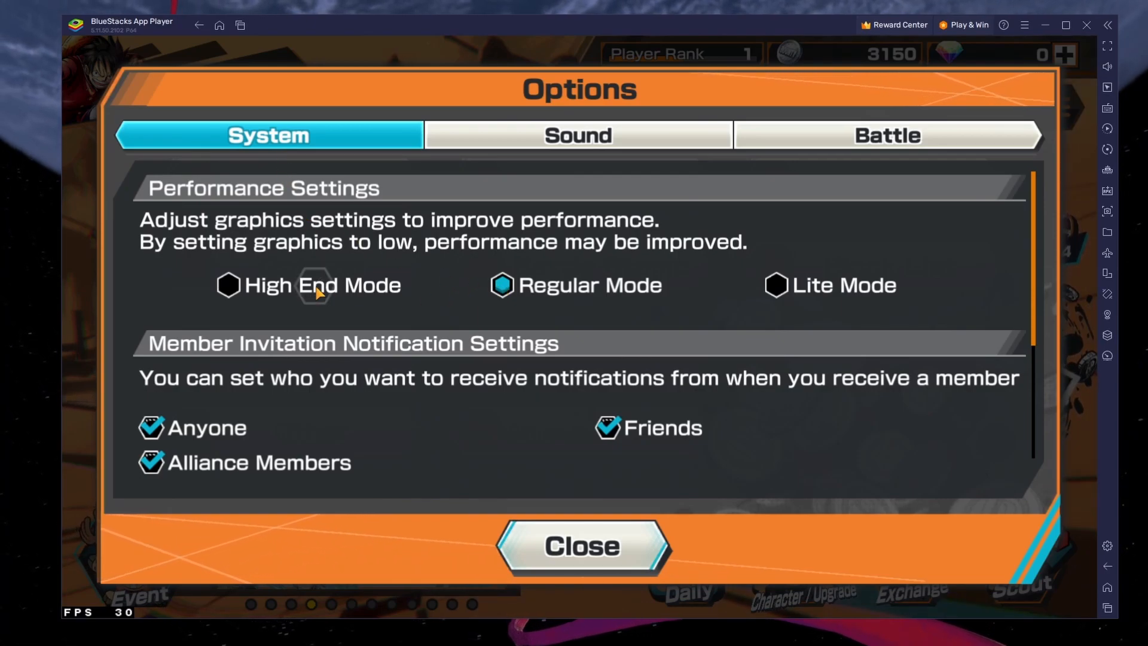
{"action": "left_click", "coordinate": [227, 284]}
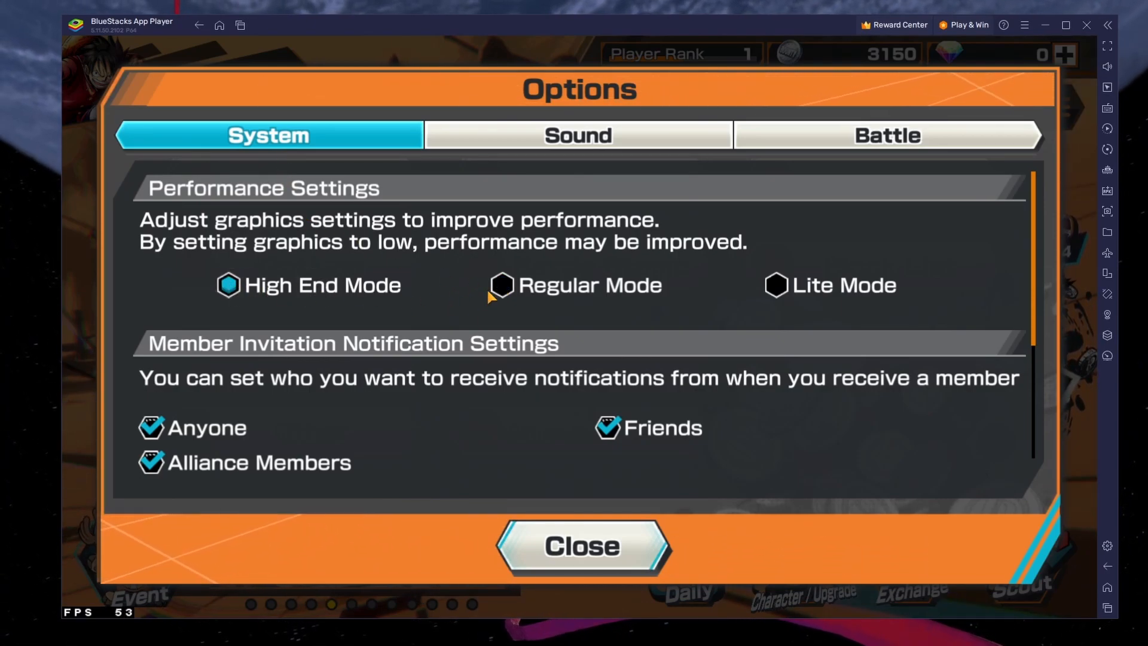
{"action": "left_click", "coordinate": [500, 285]}
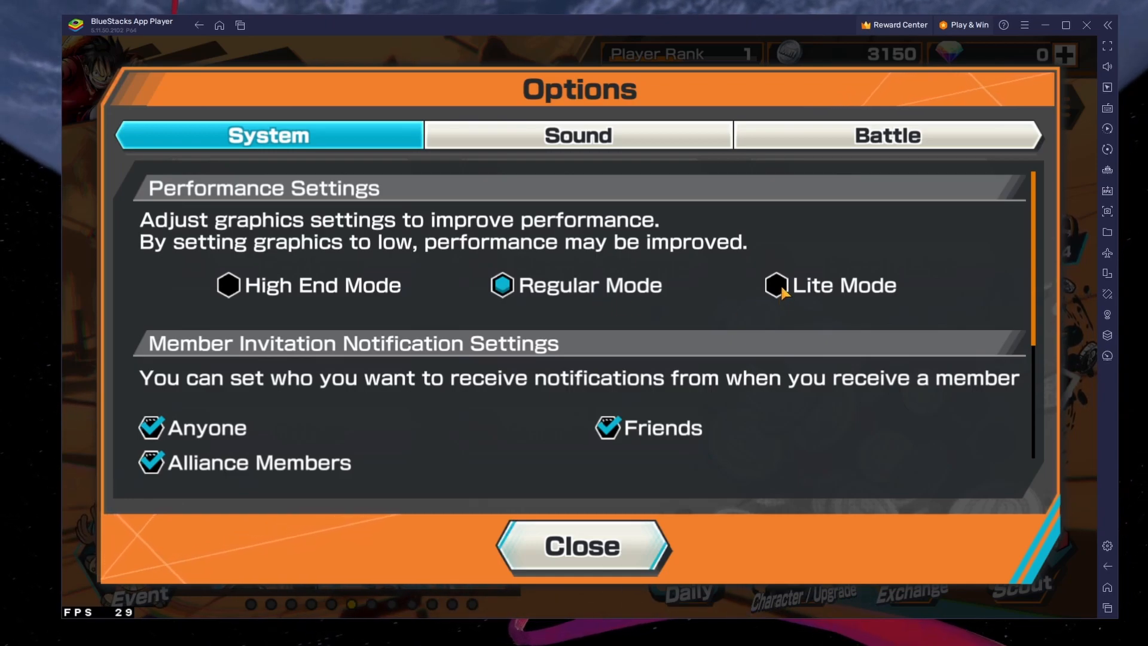
{"action": "left_click", "coordinate": [581, 546]}
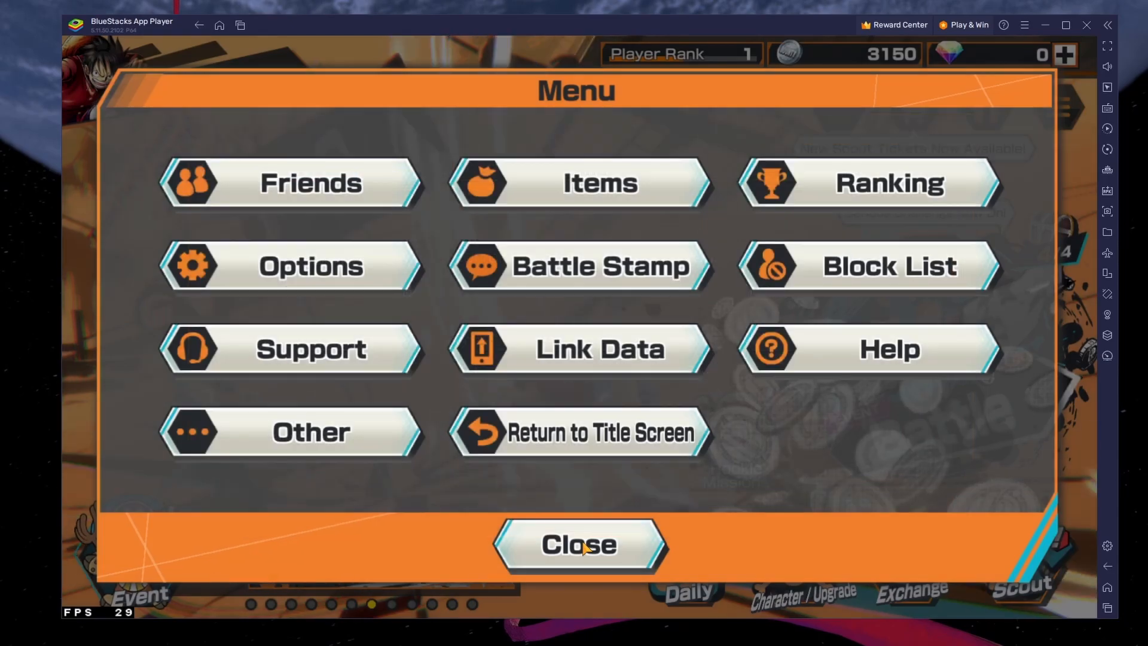
{"action": "left_click", "coordinate": [579, 544]}
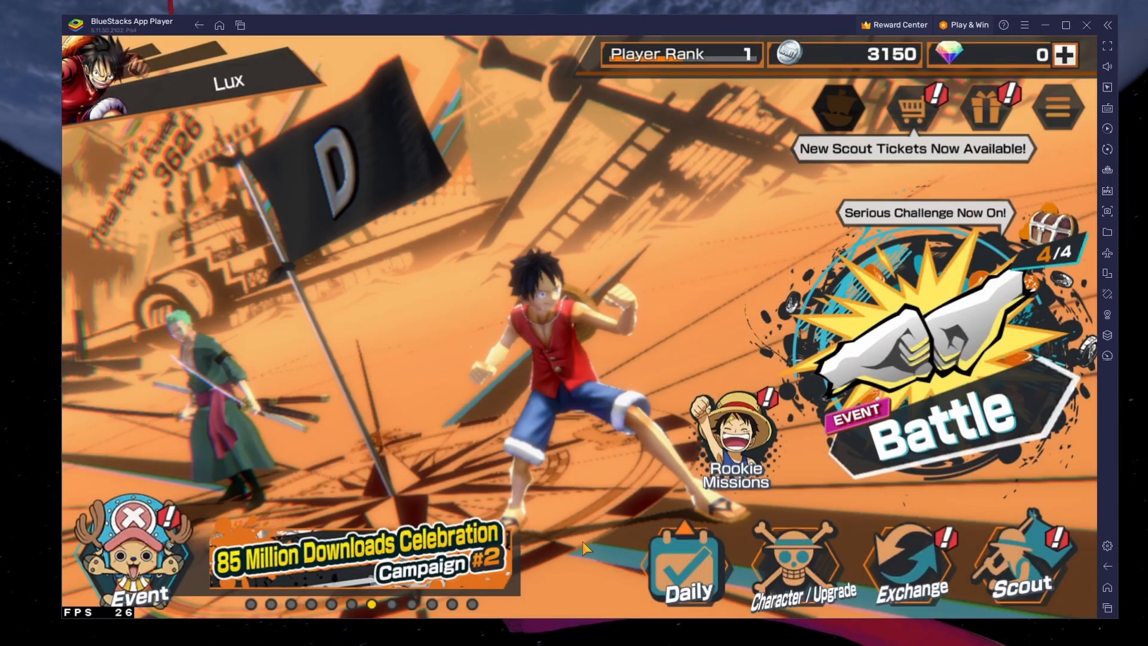
Start Treasure Hunt 5 league battle matchmaking from the lobby.
{"action": "left_click", "coordinate": [925, 407]}
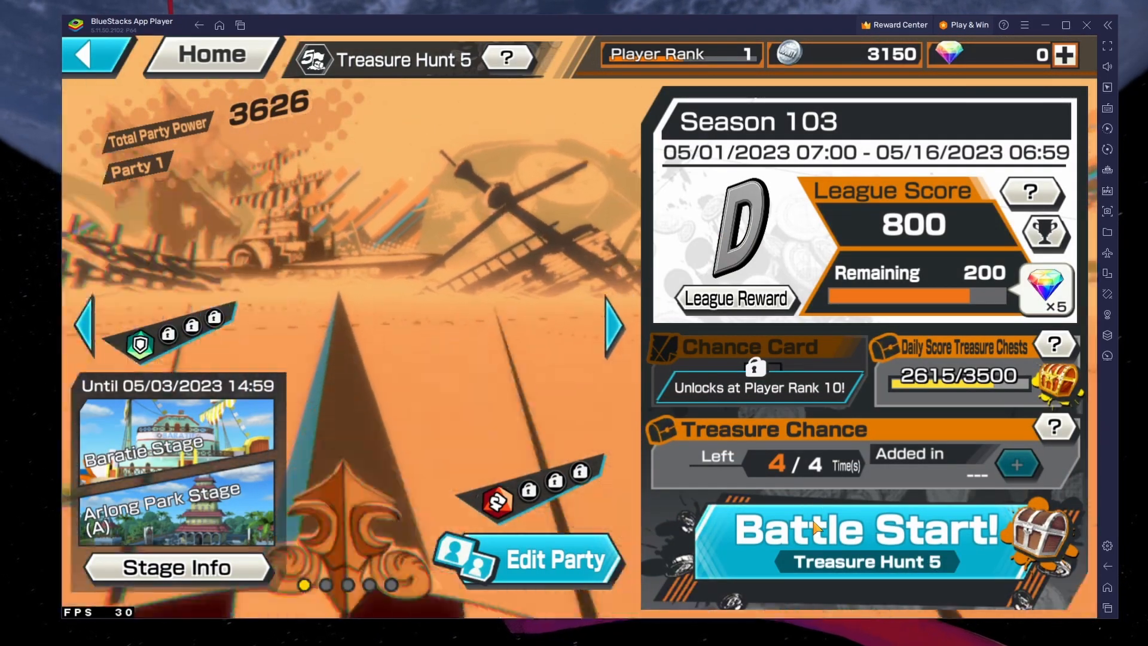
{"action": "left_click", "coordinate": [862, 534]}
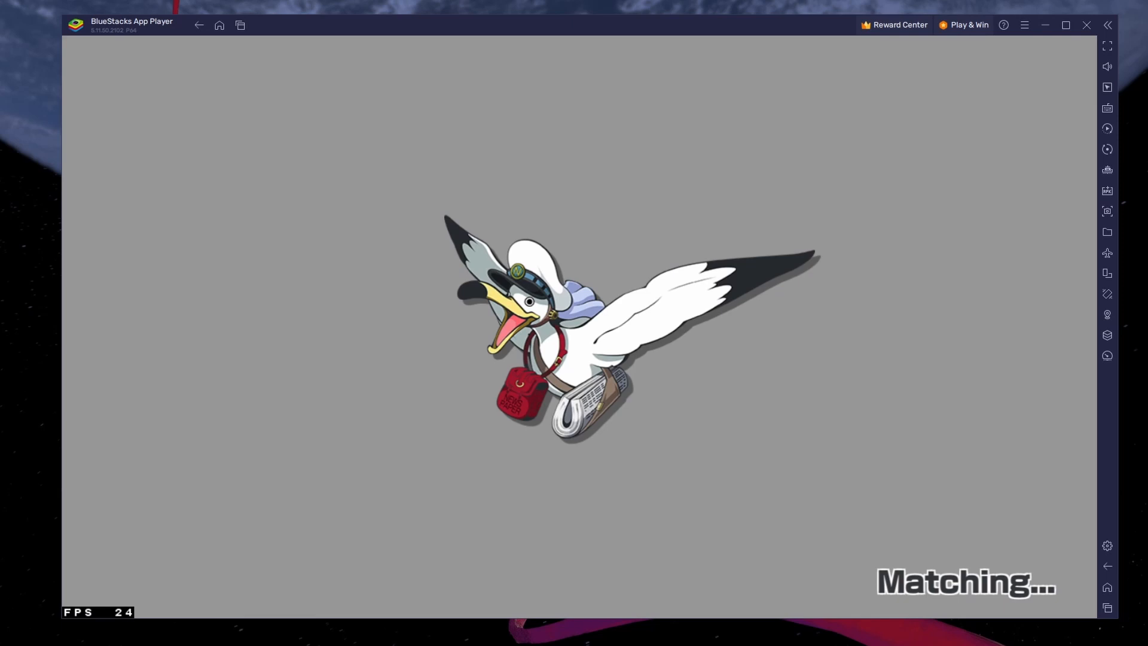